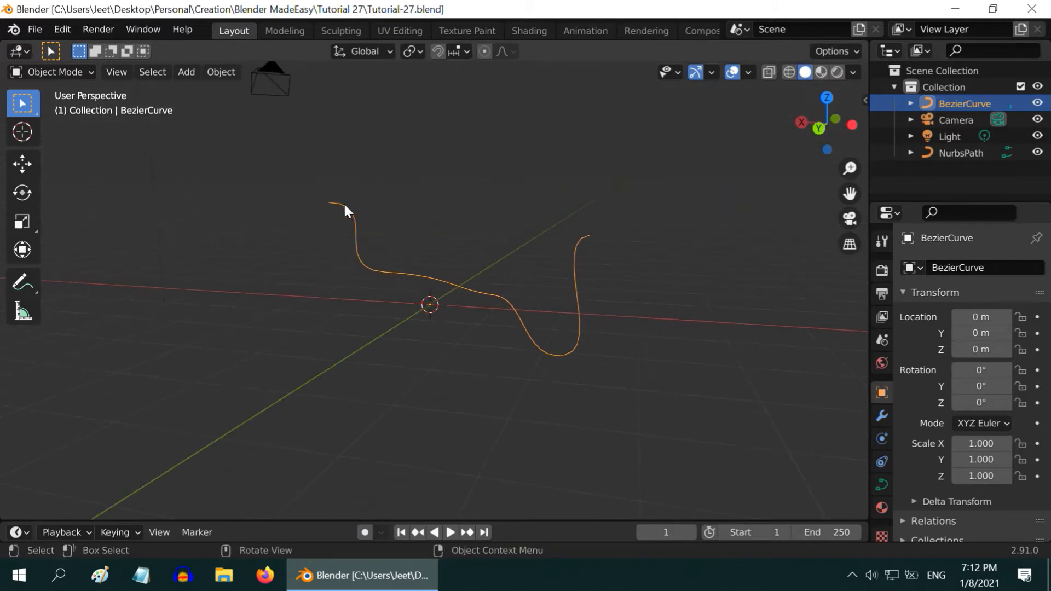
# Step: Set the BezierCurve's Geometry Extrude to 0.1 m, flattening it into a ribbon
pyautogui.moveTo(345, 211); pyautogui.dragTo(488, 260)
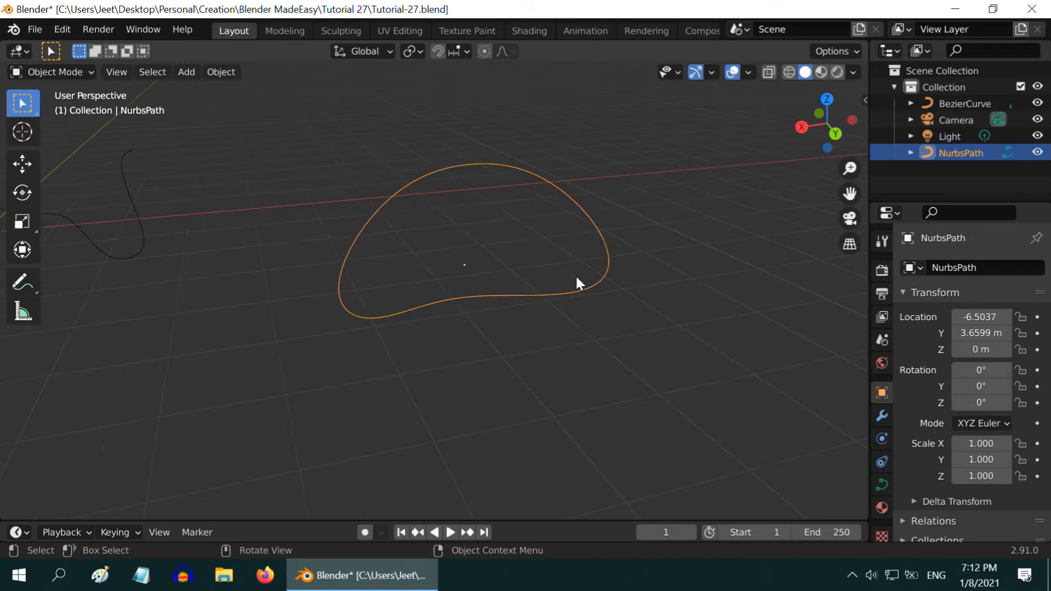
pyautogui.moveTo(474, 281)
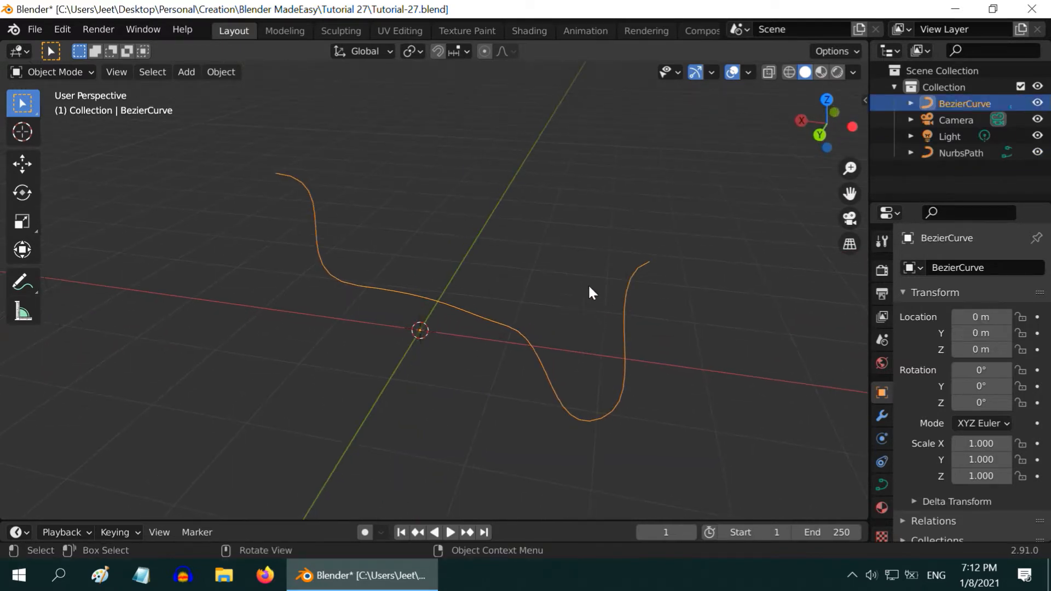
pyautogui.moveTo(859, 473)
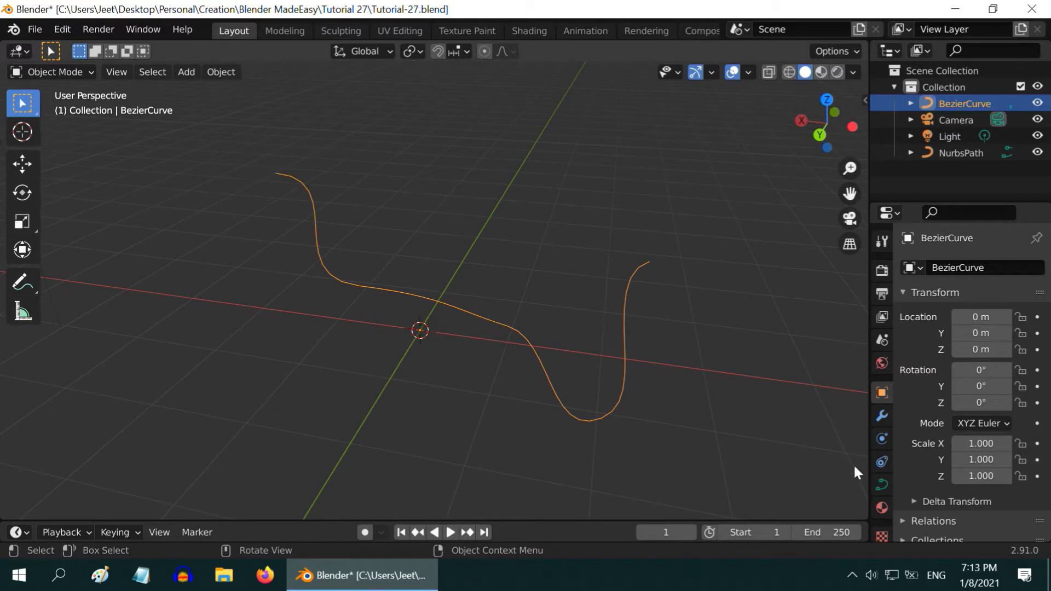
pyautogui.click(882, 484)
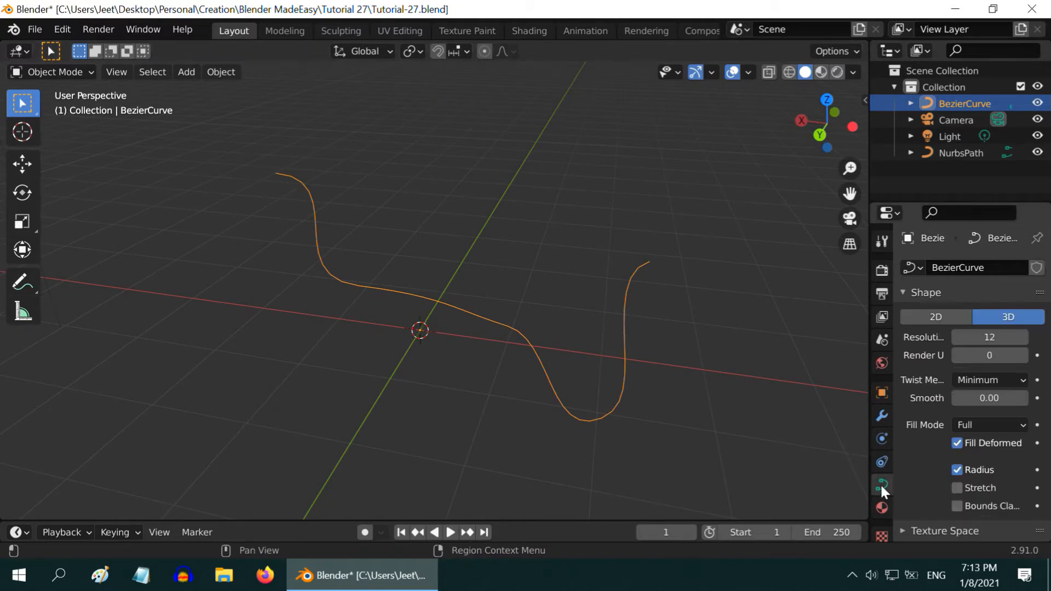
pyautogui.scroll(-3)
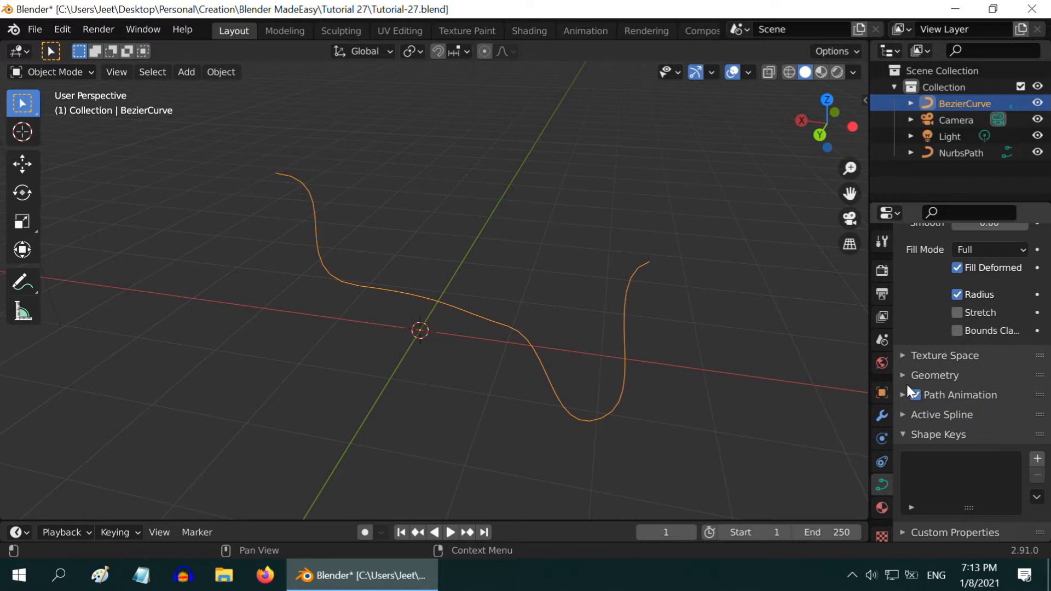
pyautogui.click(935, 375)
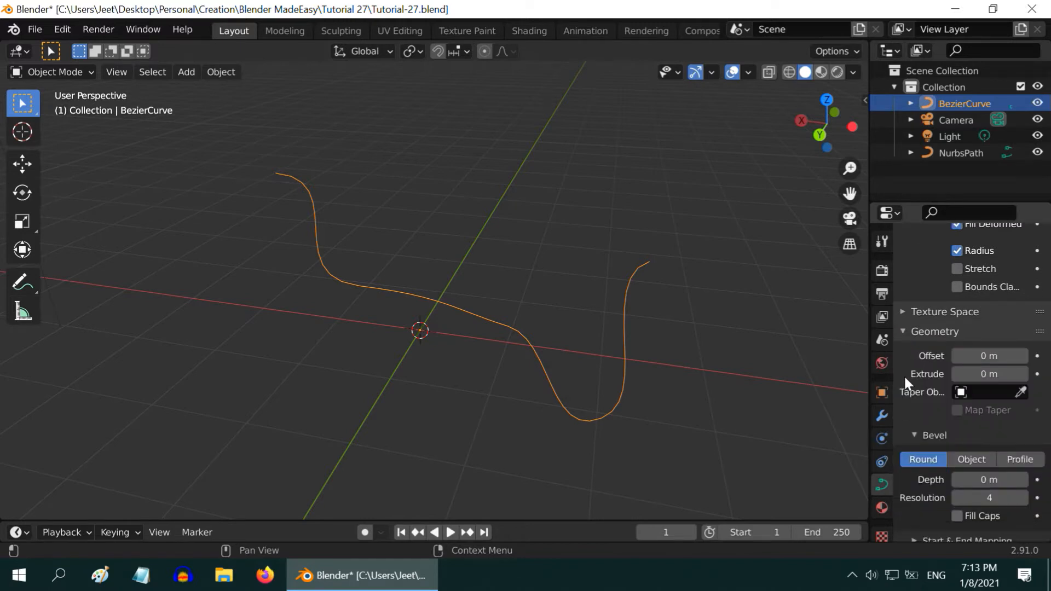
pyautogui.click(989, 374)
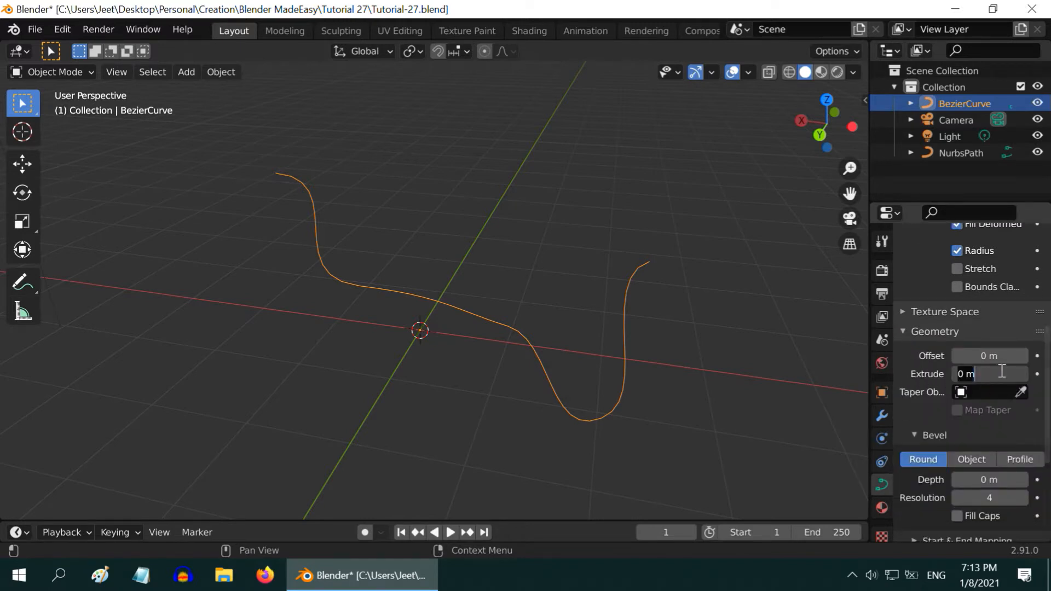
pyautogui.write('0.1')
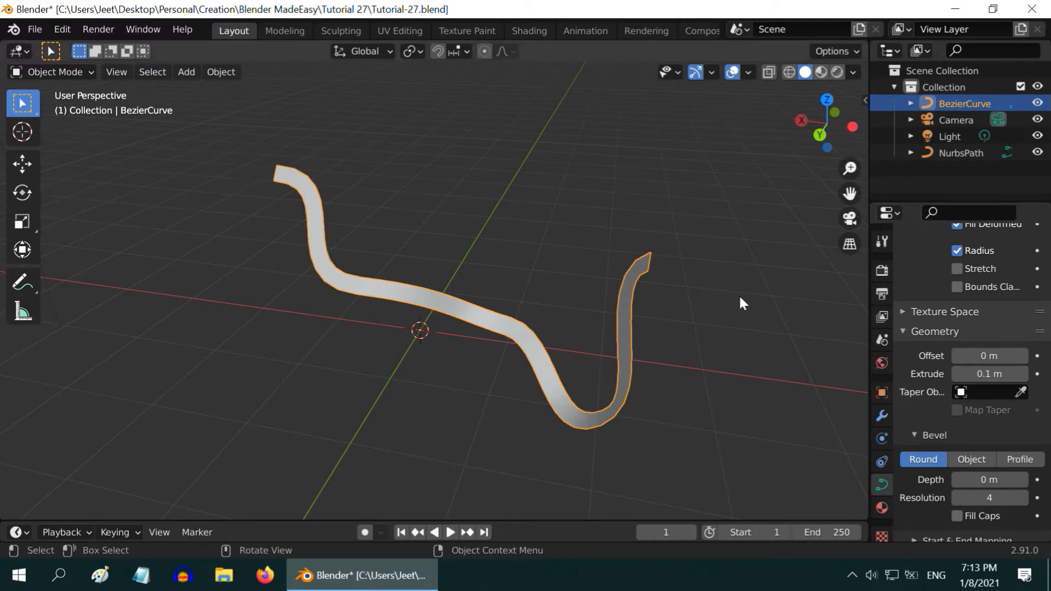
pyautogui.moveTo(737, 301); pyautogui.dragTo(376, 345)
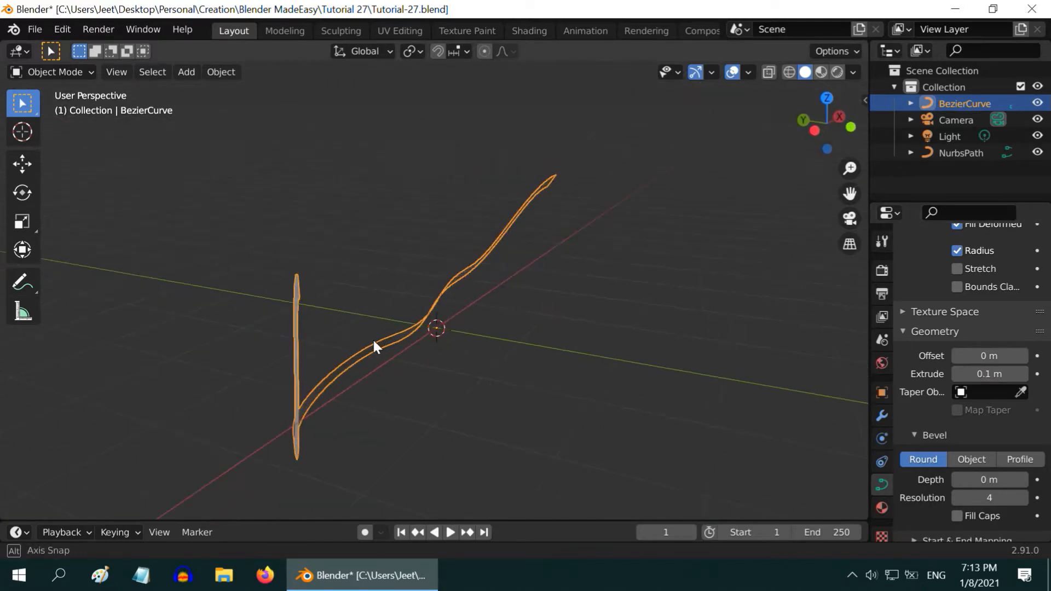
pyautogui.moveTo(376, 345); pyautogui.dragTo(234, 262)
pyautogui.write('.1')
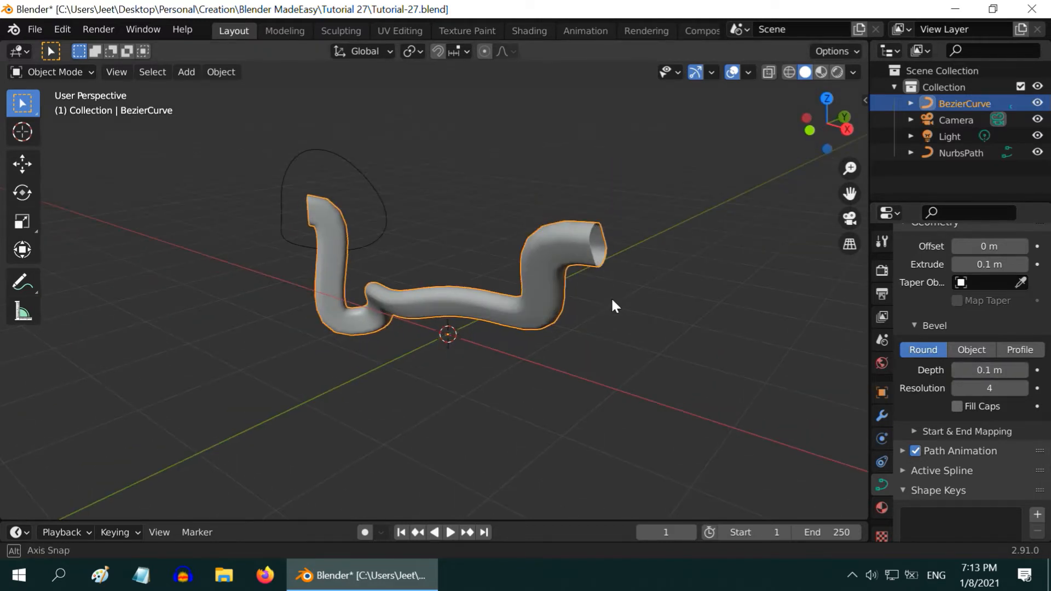
pyautogui.moveTo(610, 304); pyautogui.dragTo(405, 365)
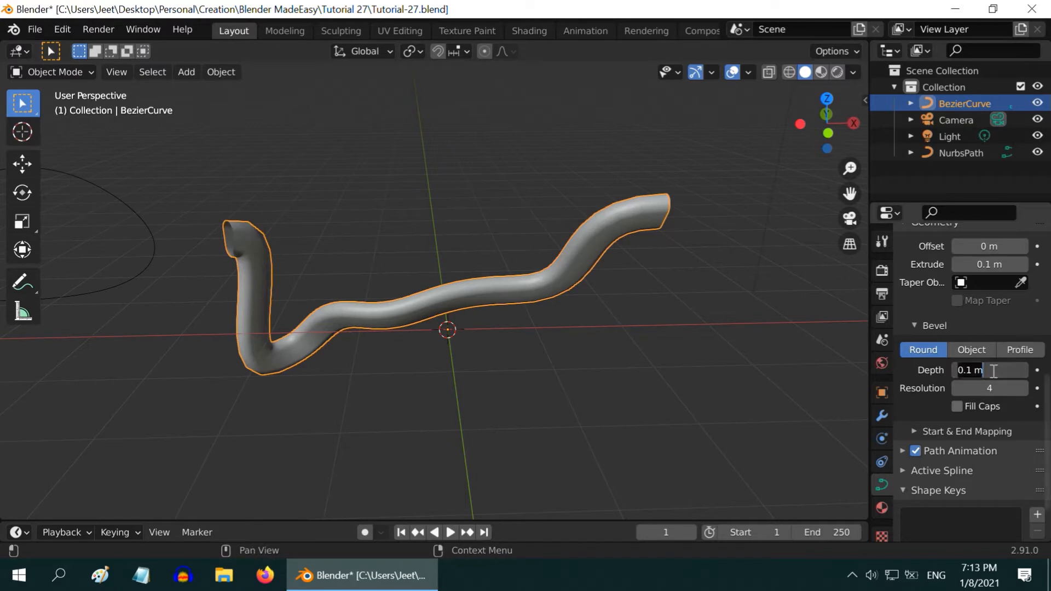
pyautogui.write('0')
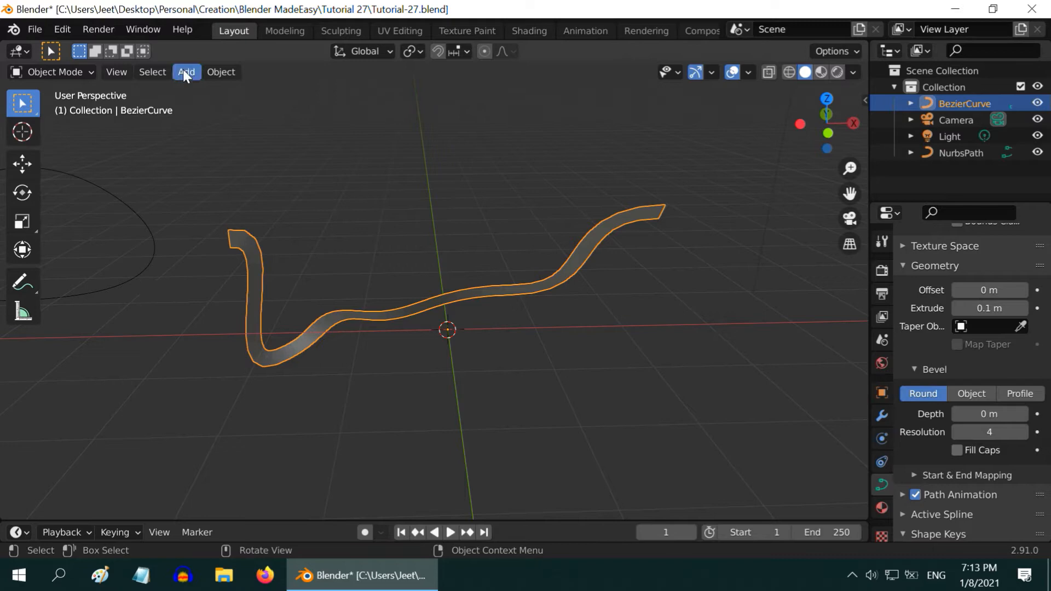
# Step: Add a BezierCircle curve object to the scene from the Add > Curve menu
pyautogui.click(186, 72)
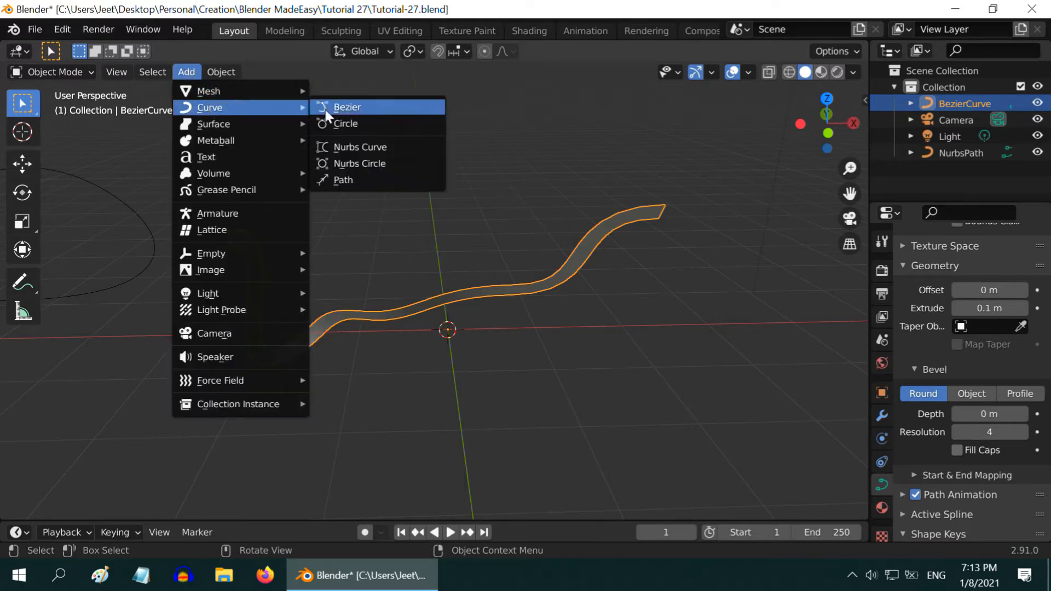
pyautogui.click(346, 123)
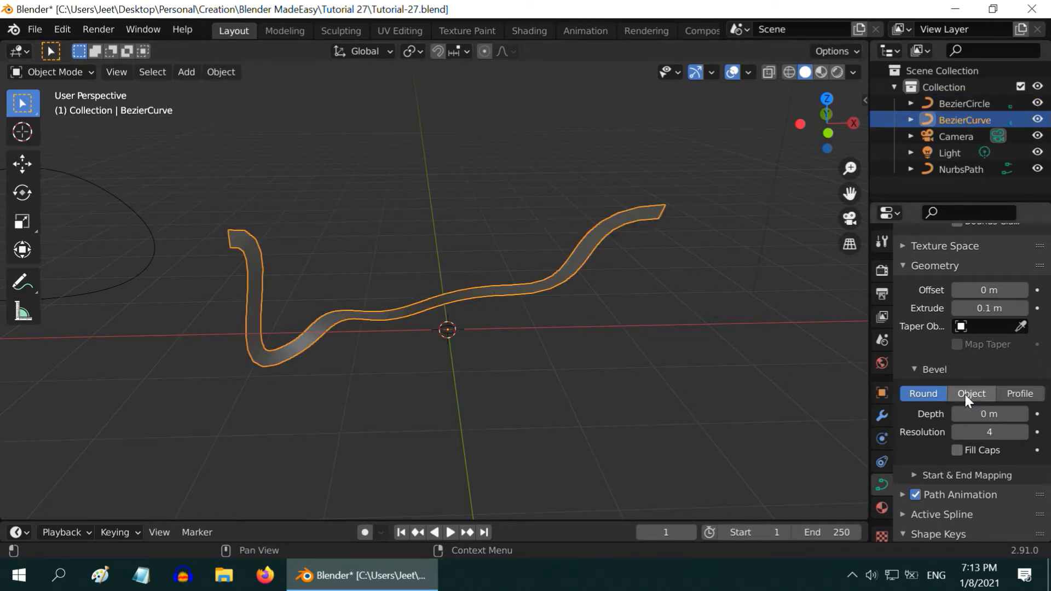
# Step: Set BezierCircle as the BezierCurve's bevel object, forming a round tube
pyautogui.click(971, 393)
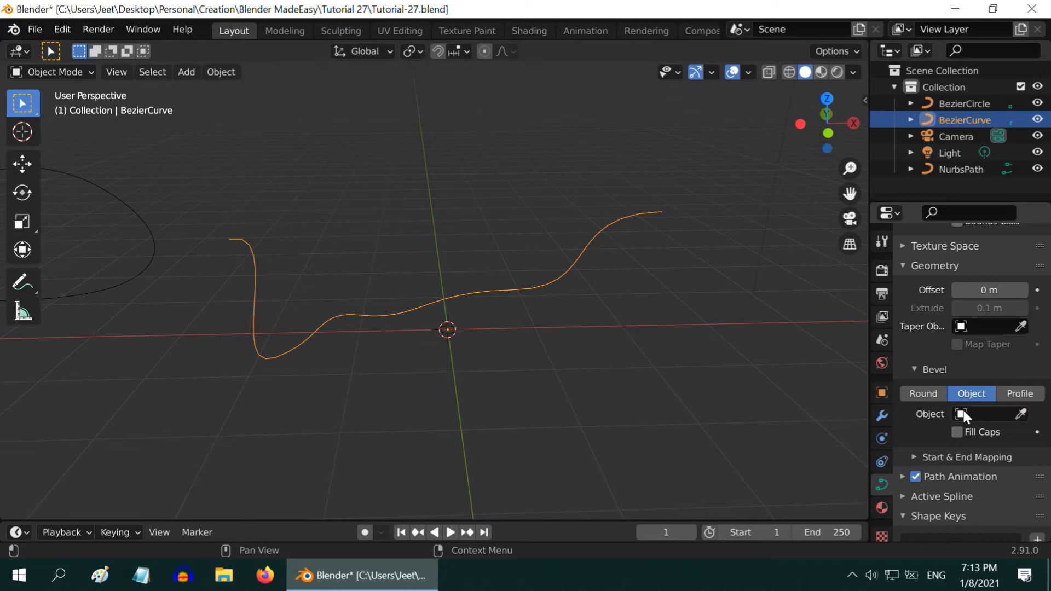
pyautogui.click(961, 414)
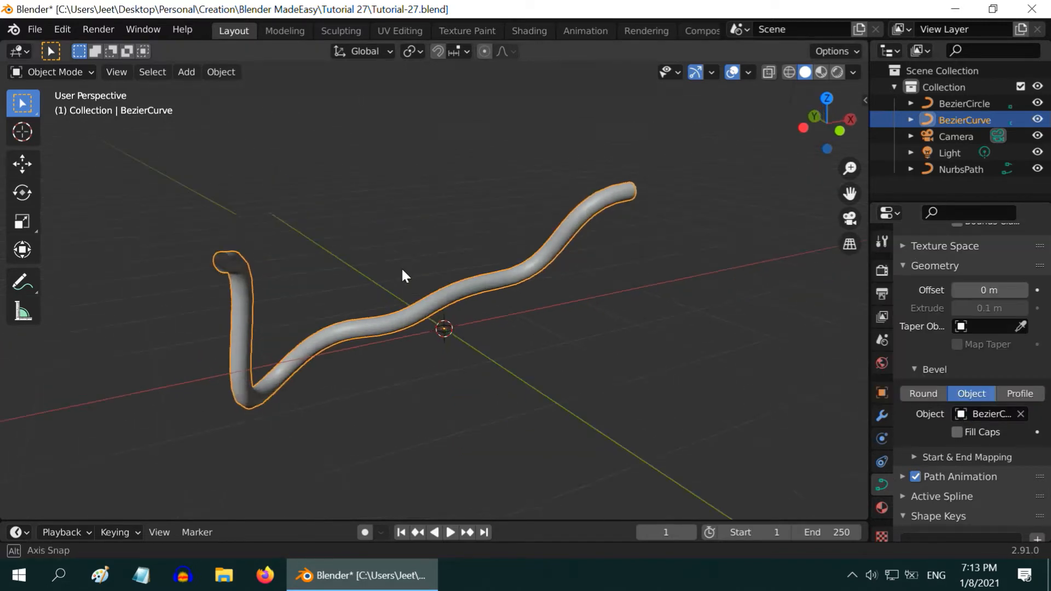
pyautogui.moveTo(402, 275); pyautogui.dragTo(529, 325)
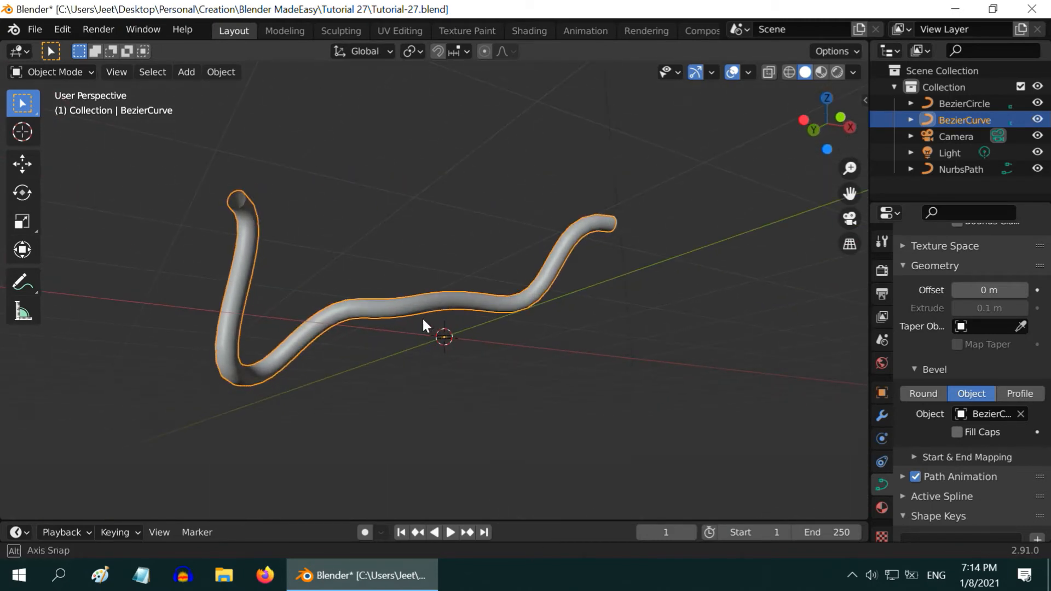
pyautogui.moveTo(443, 325); pyautogui.dragTo(432, 335)
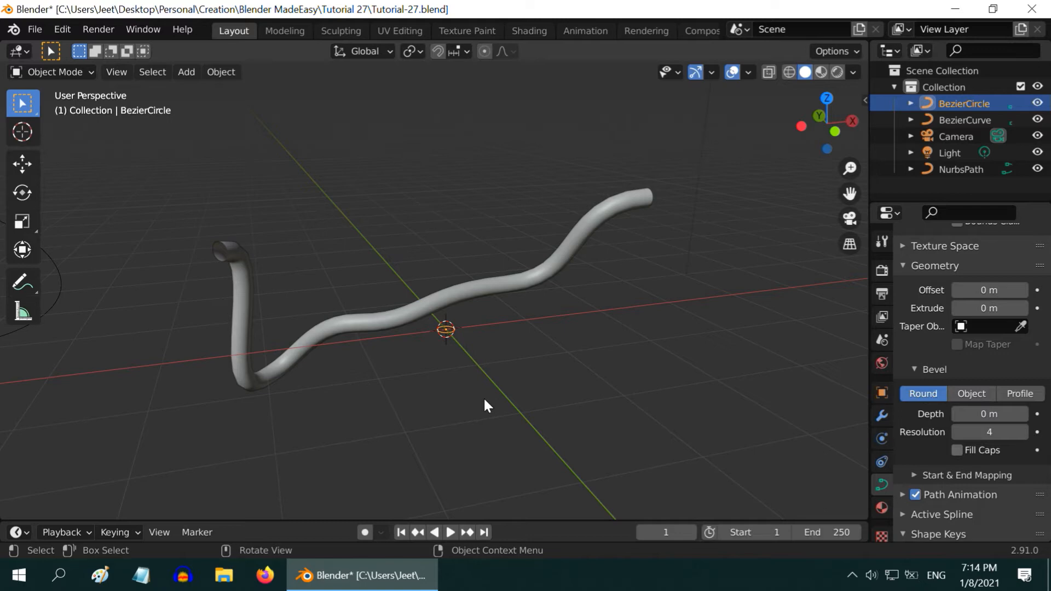
# Step: Scale down the BezierCircle so the curve's tube becomes a slim wire
pyautogui.press('s')
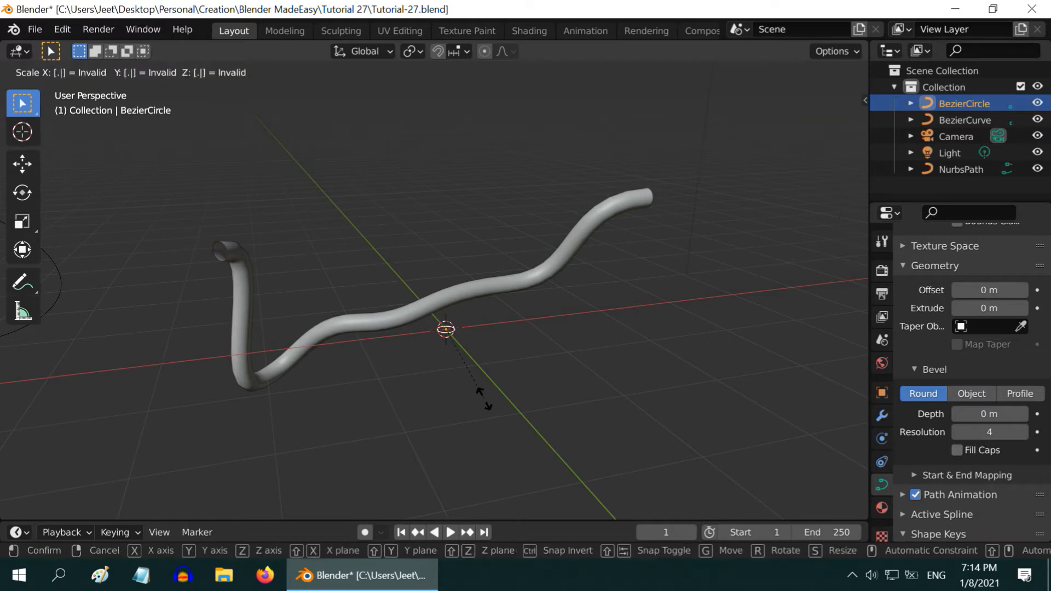
pyautogui.click(488, 406)
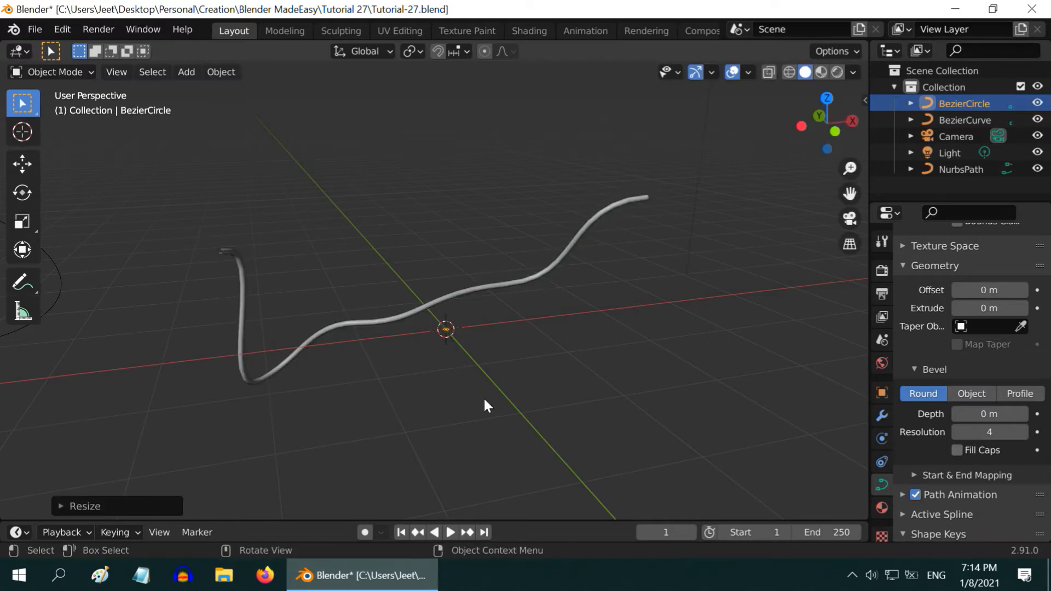
pyautogui.moveTo(488, 405); pyautogui.dragTo(367, 271)
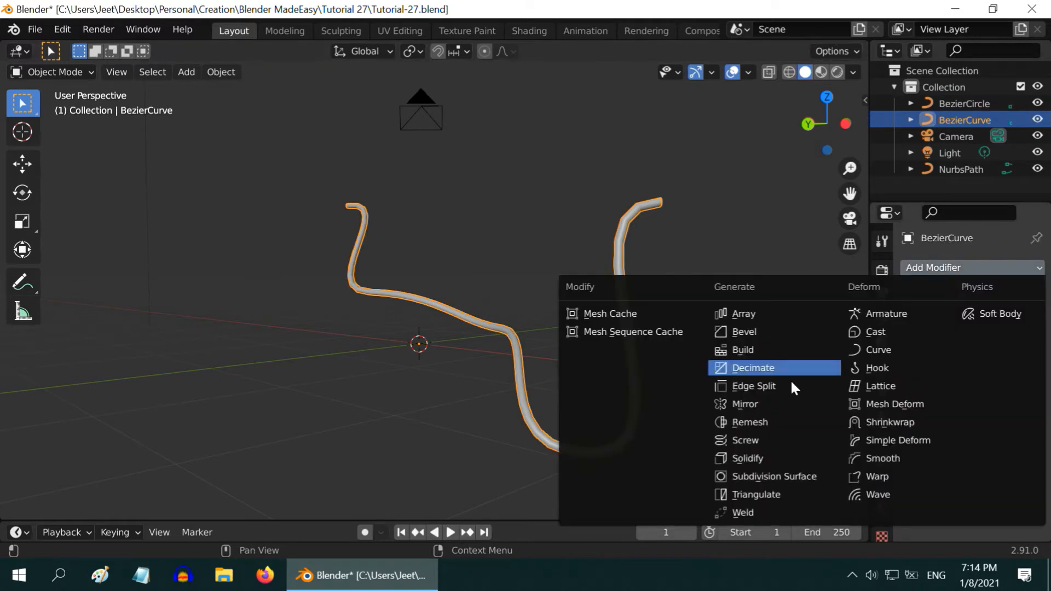
# Step: Smooth the tube with a level-3 Catmull-Clark Subdivision Surface modifier
pyautogui.click(774, 475)
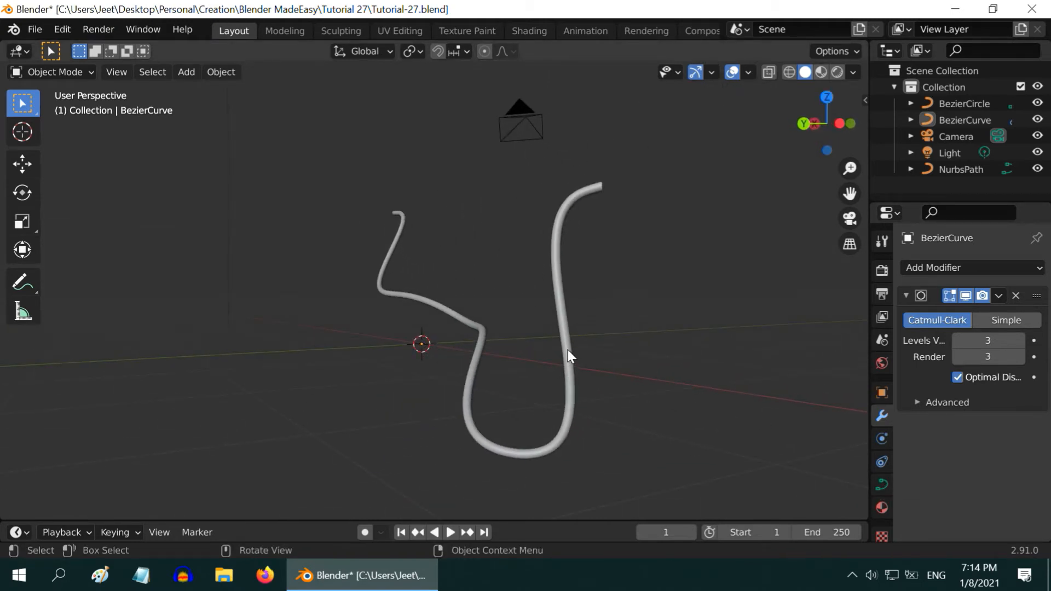
pyautogui.click(568, 272)
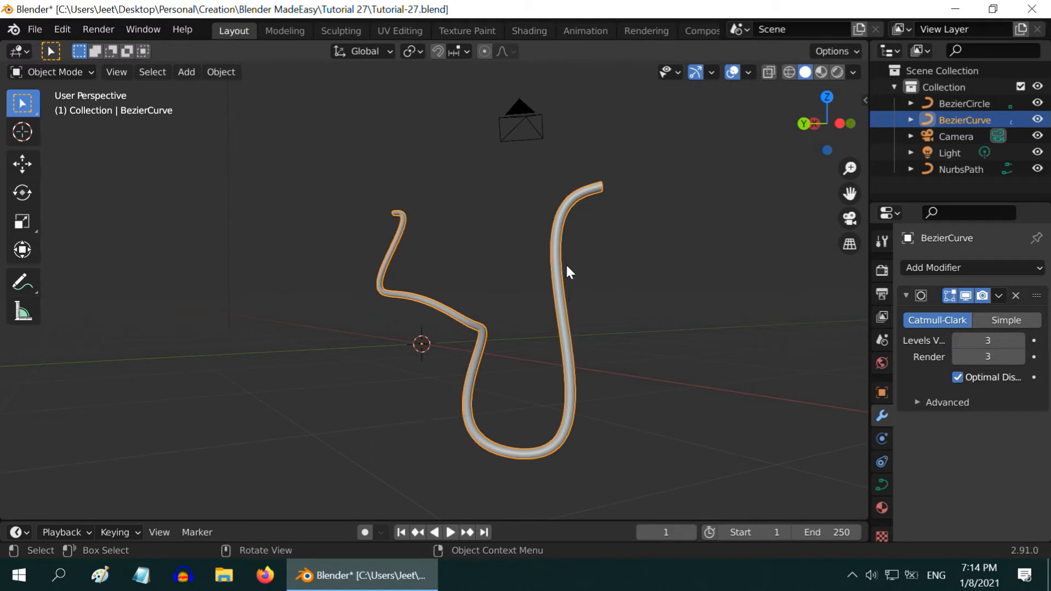
pyautogui.moveTo(307, 190)
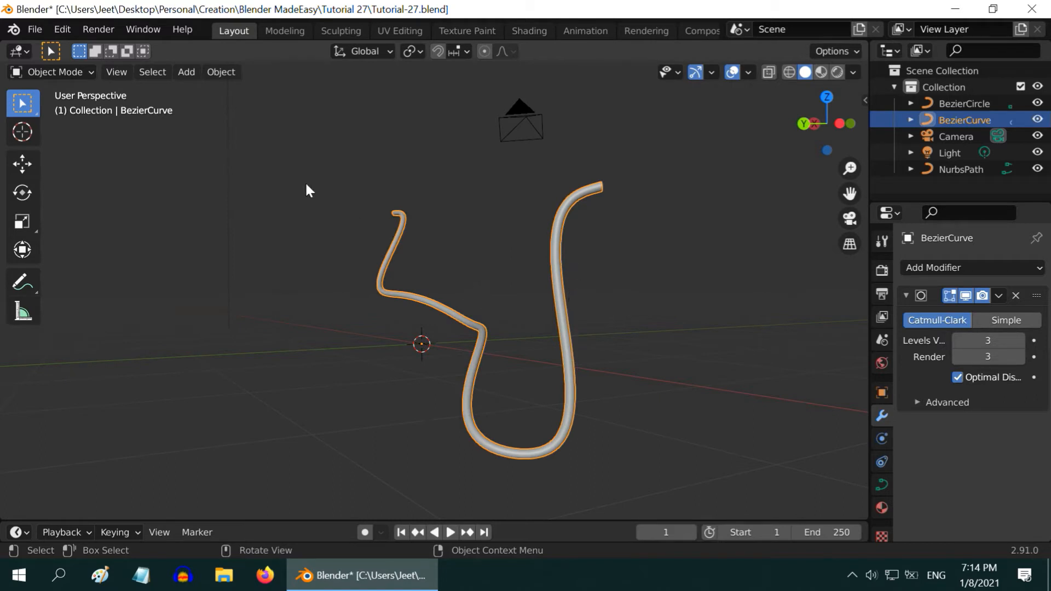
# Step: Convert the smoothed BezierCurve tube into a mesh object
pyautogui.click(221, 72)
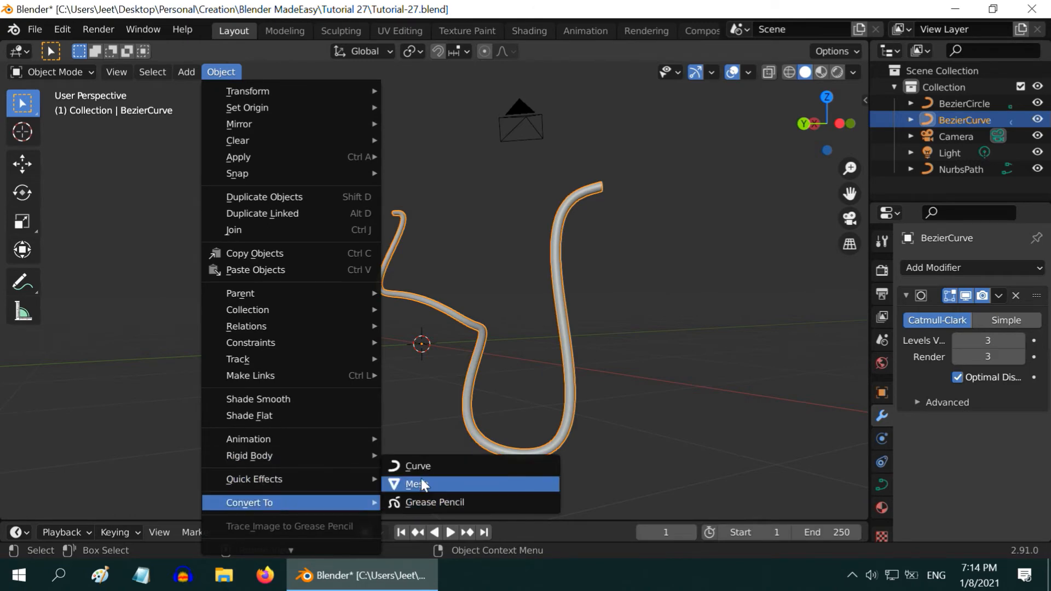
pyautogui.click(416, 484)
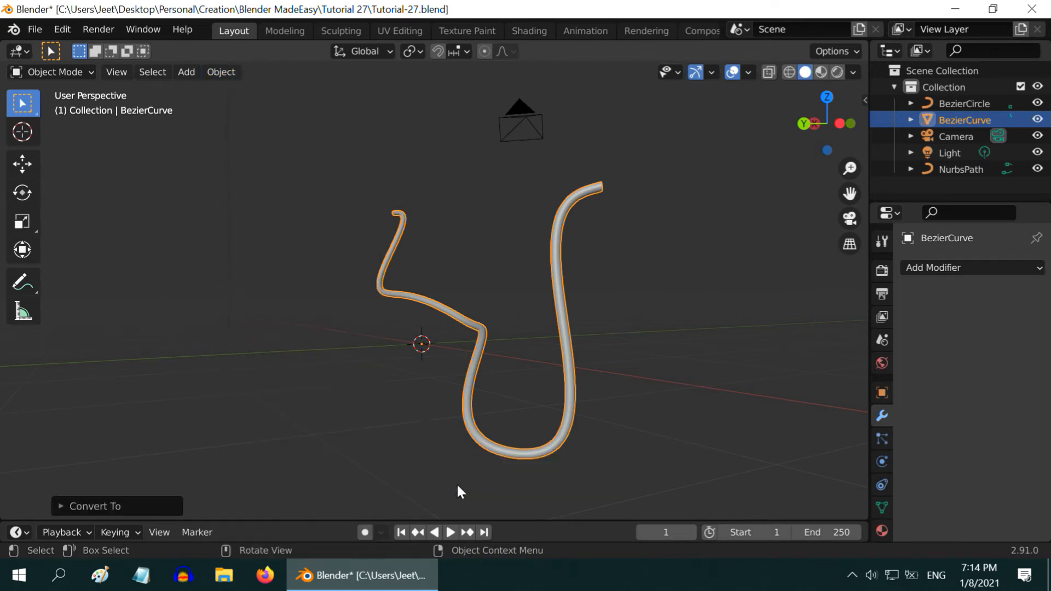
pyautogui.moveTo(559, 316)
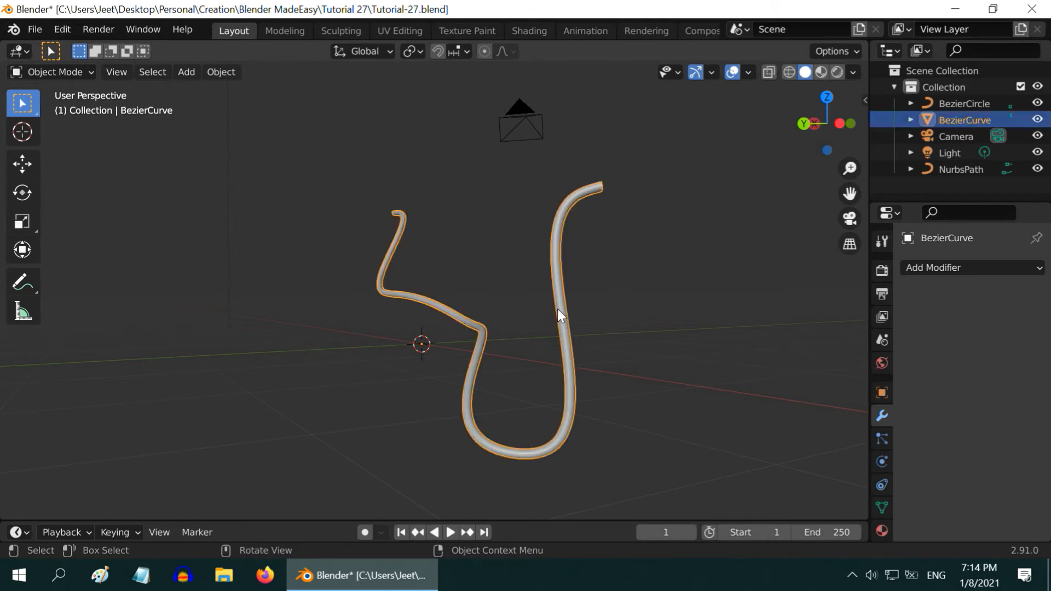
pyautogui.moveTo(675, 377)
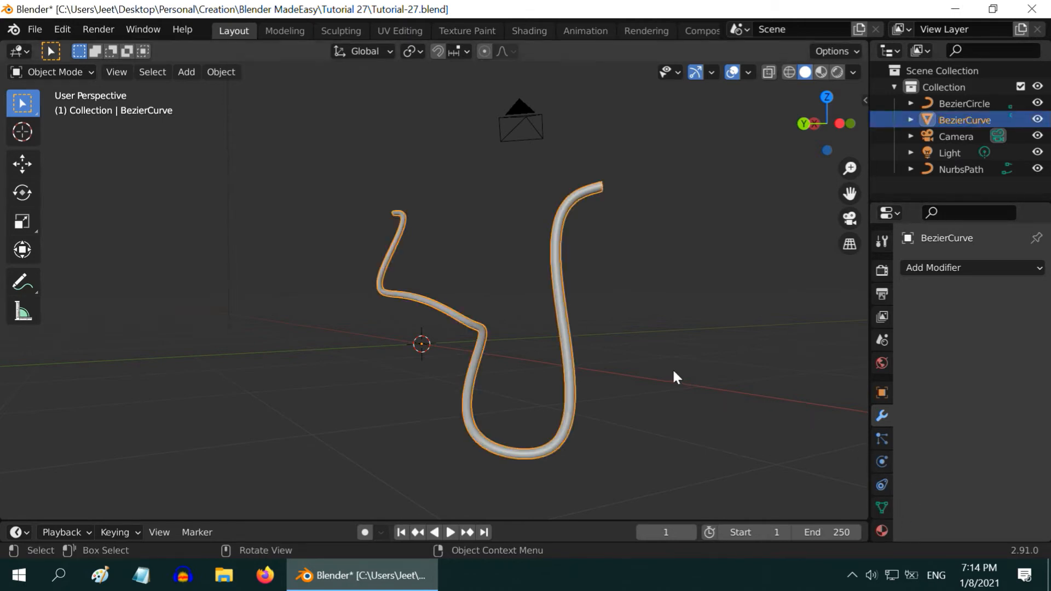
pyautogui.moveTo(670, 375); pyautogui.dragTo(449, 335)
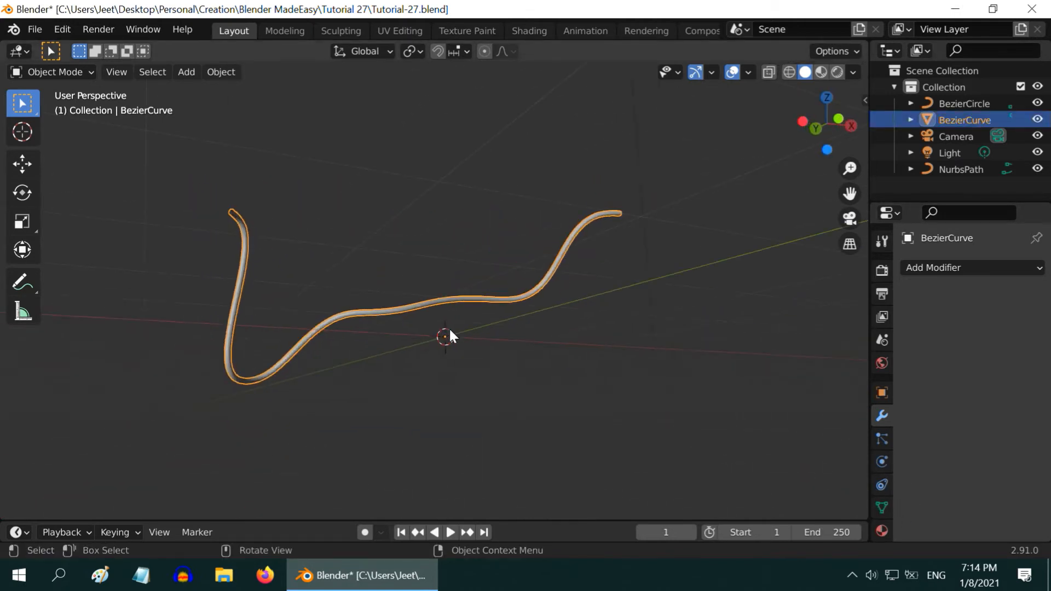
pyautogui.moveTo(449, 335); pyautogui.dragTo(565, 396)
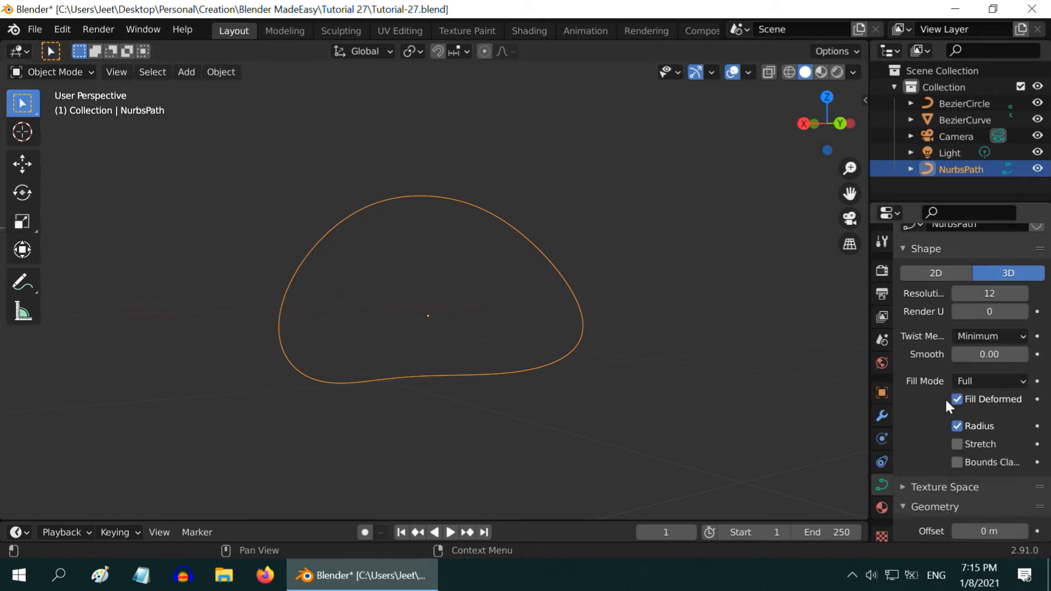
# Step: Use BezierCircle as the NurbsPath's bevel object, producing a thin tube loop
pyautogui.scroll(-3)
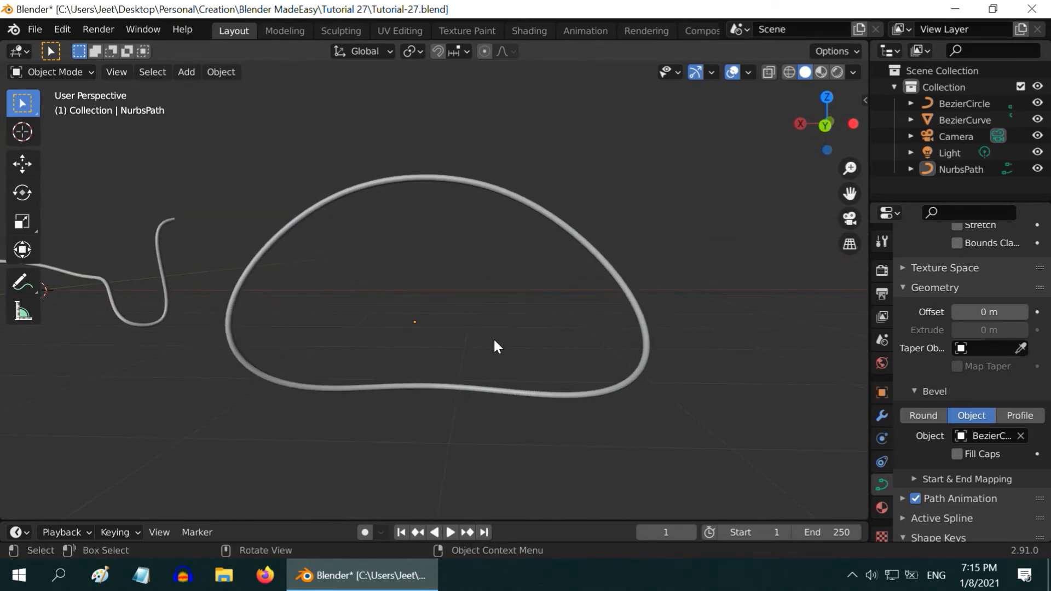
pyautogui.moveTo(496, 347); pyautogui.dragTo(469, 331)
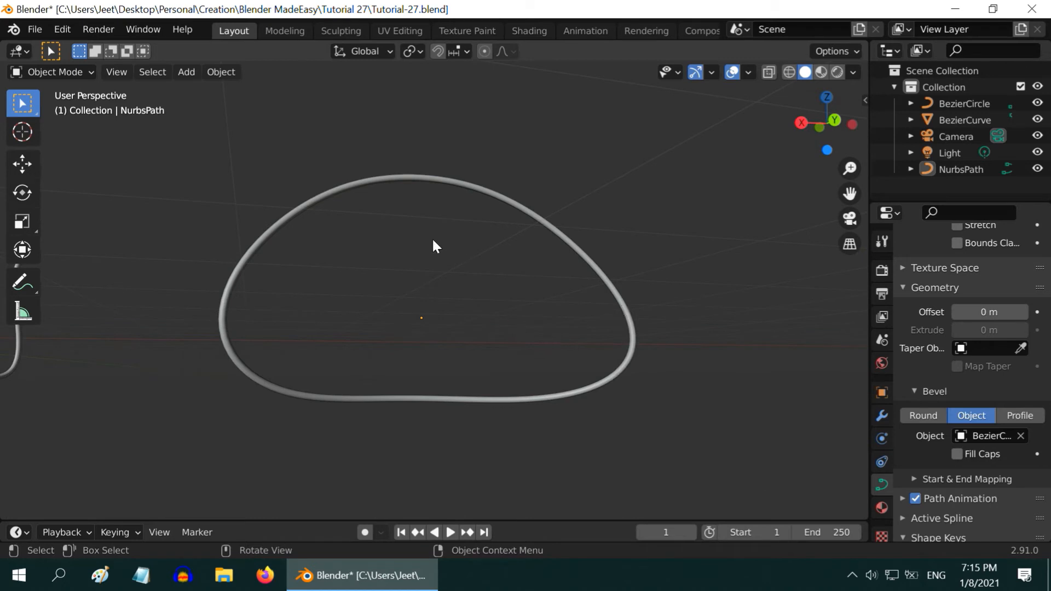
pyautogui.moveTo(433, 246); pyautogui.dragTo(541, 298)
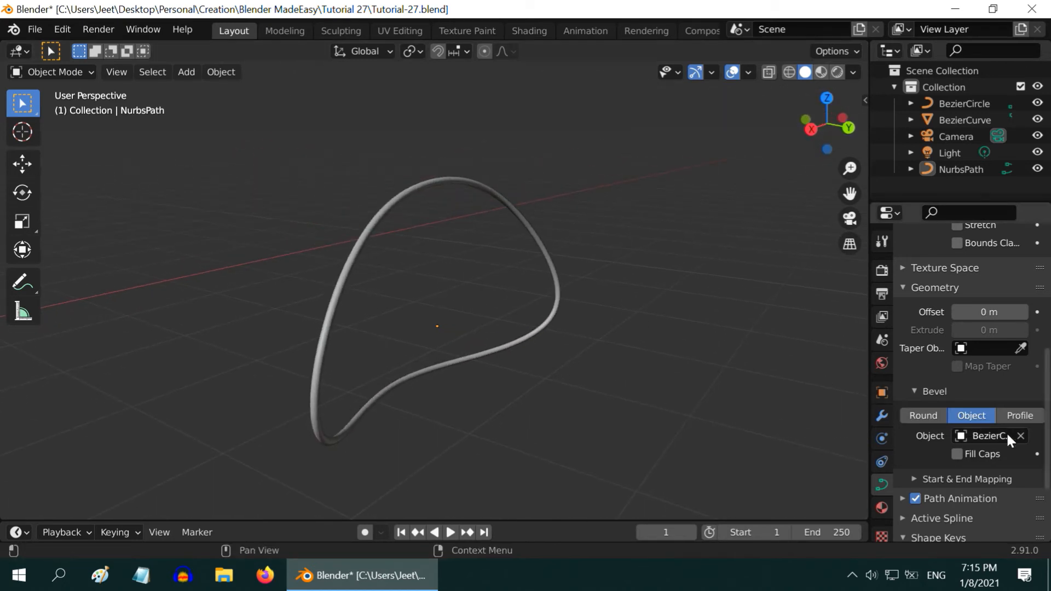
# Step: Clear the NurbsPath's Bevel Object and convert the path into a mesh loop
pyautogui.click(1021, 436)
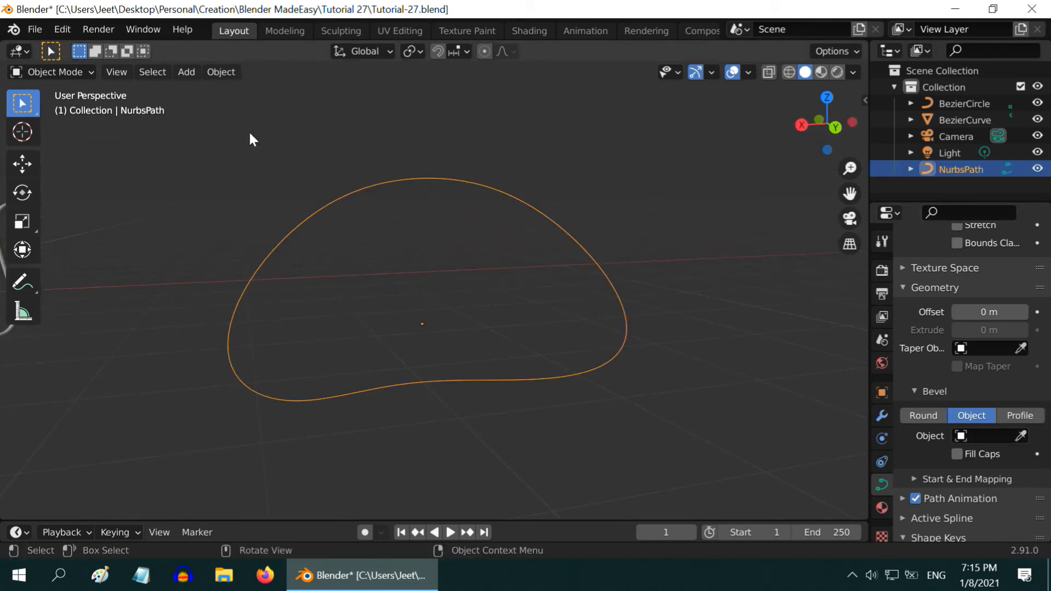
pyautogui.click(221, 71)
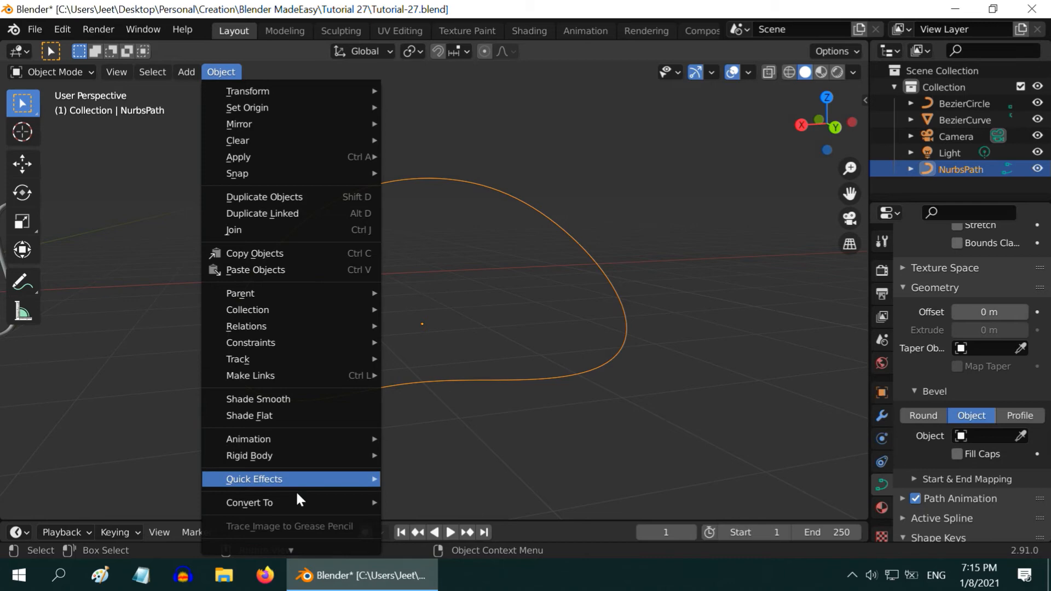
pyautogui.click(248, 502)
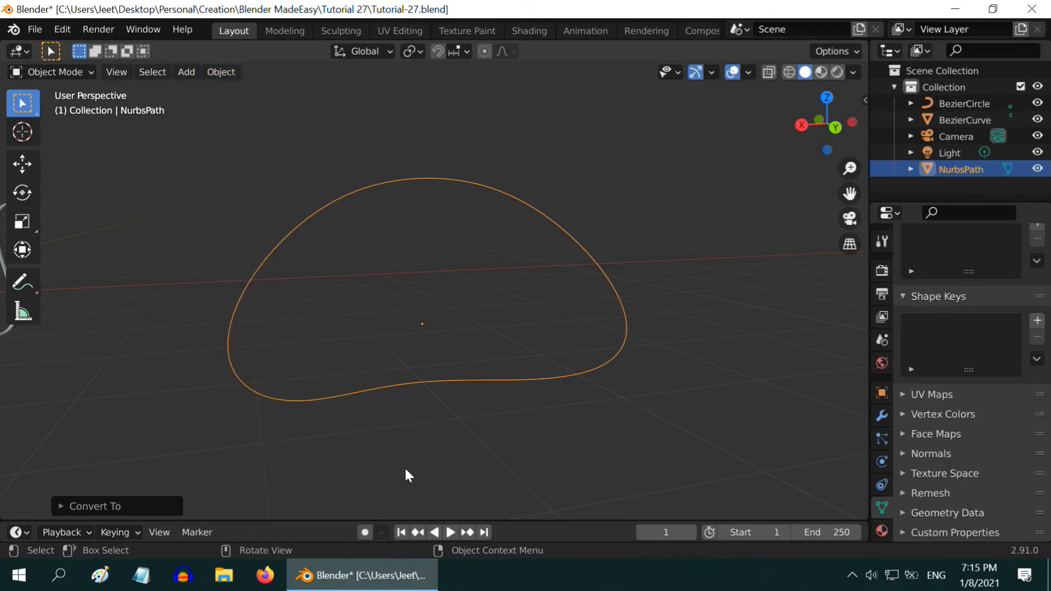
pyautogui.click(54, 71)
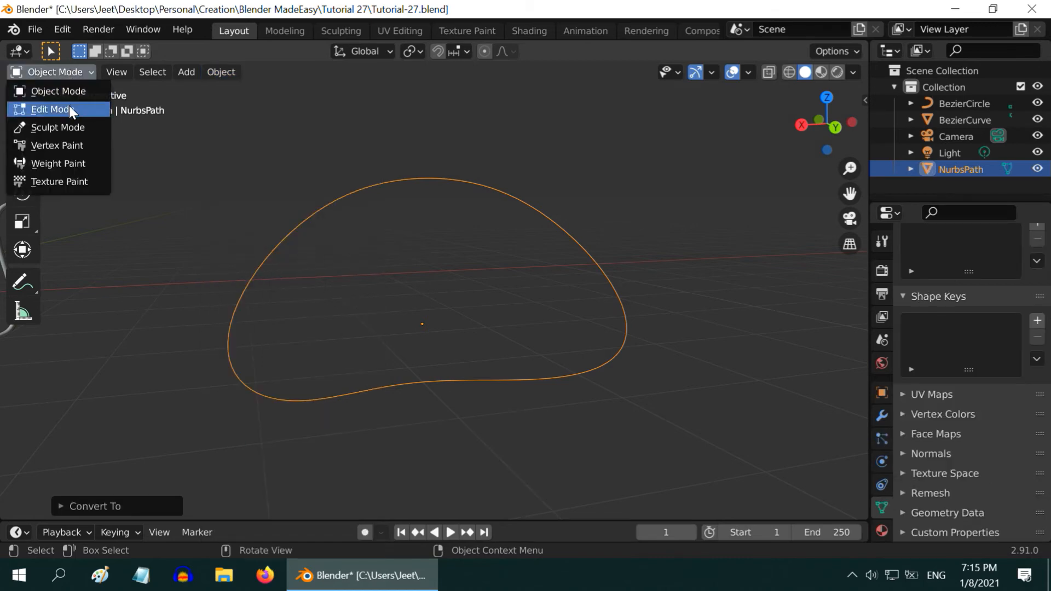
# Step: Select all vertices of the NurbsPath loop in Edit Mode, Grid Fill it, and return to Object Mode
pyautogui.click(50, 109)
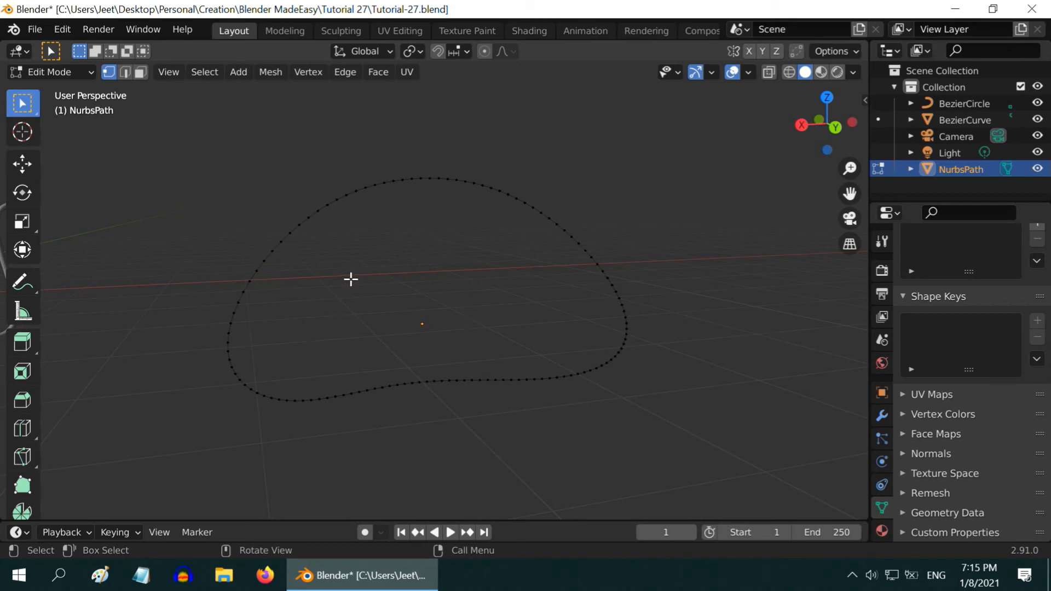
pyautogui.press('a')
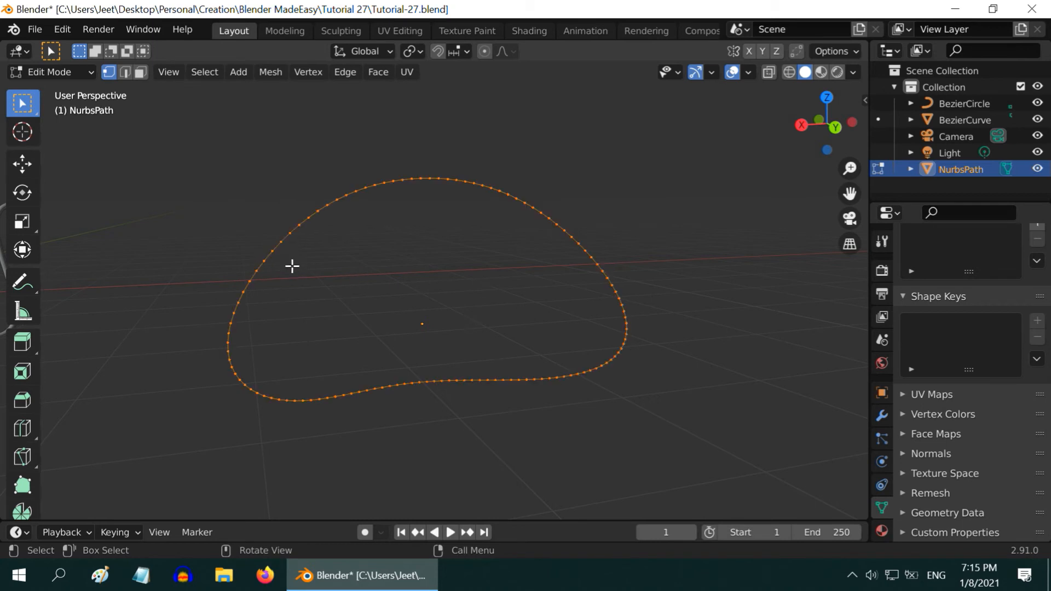
pyautogui.click(377, 72)
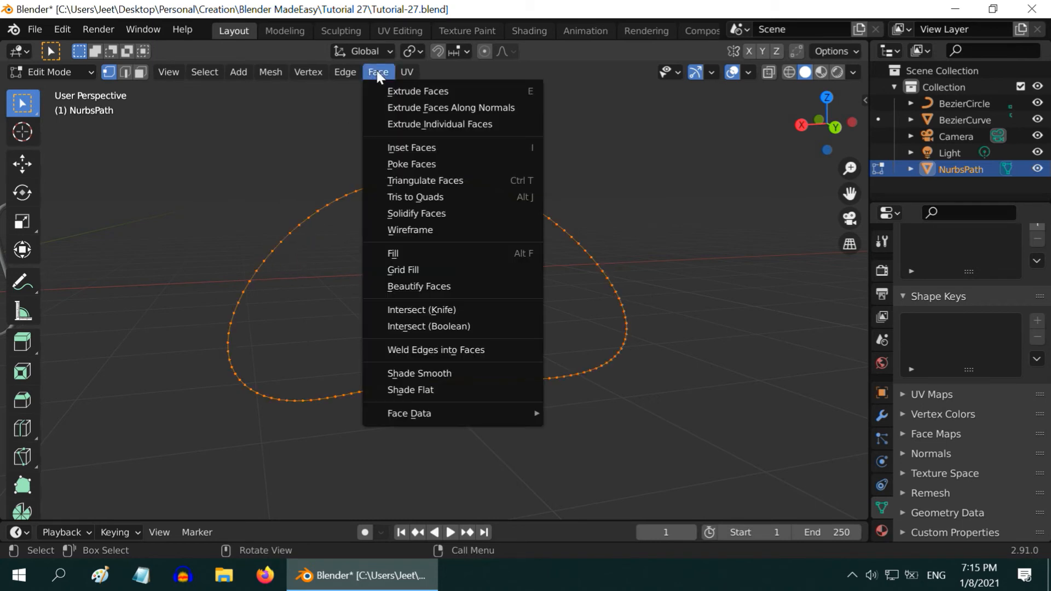
pyautogui.click(393, 253)
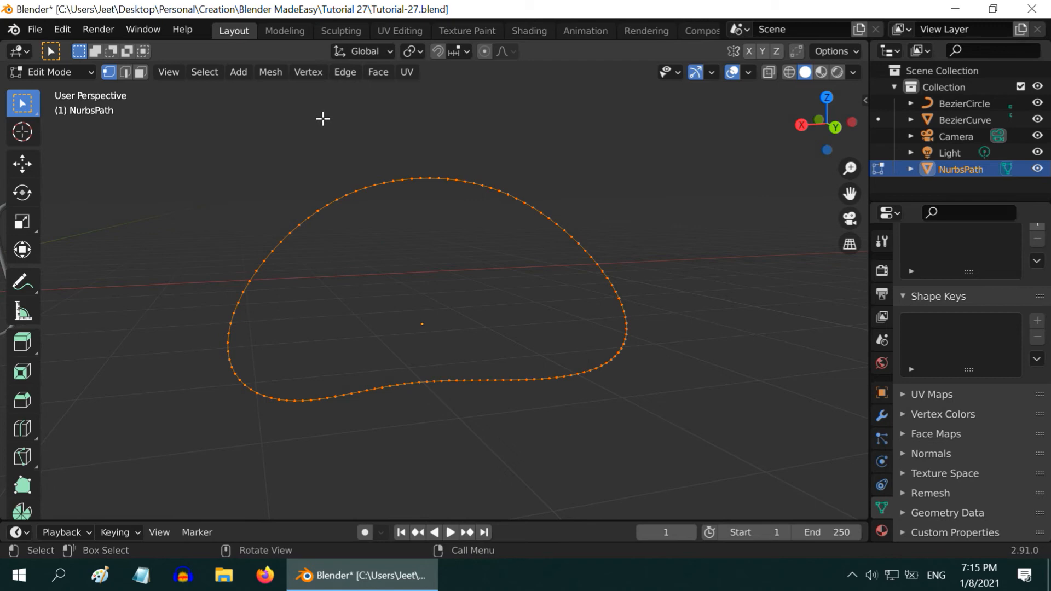
pyautogui.click(378, 72)
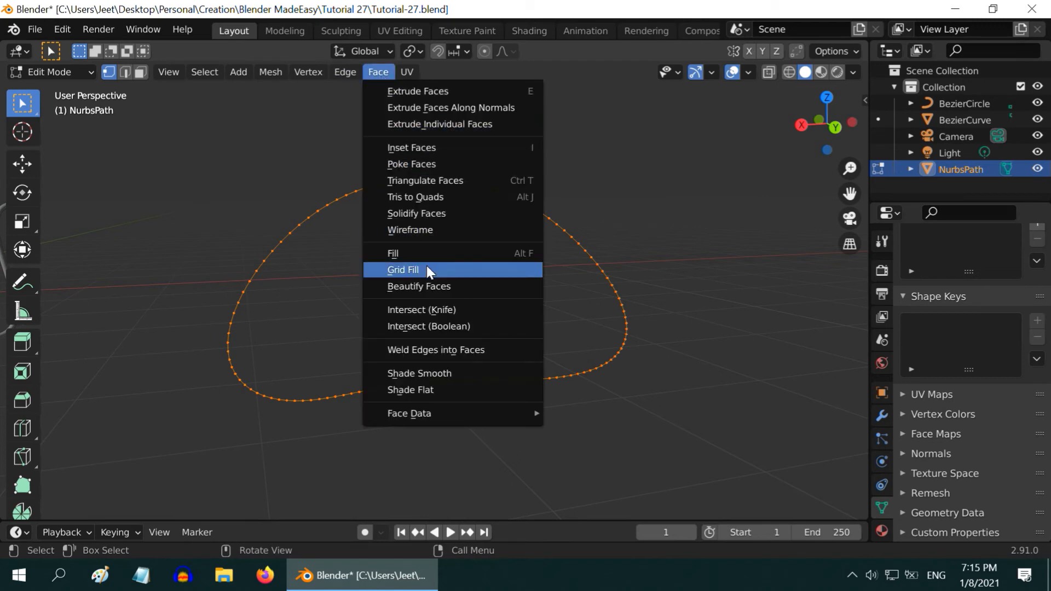
pyautogui.click(403, 270)
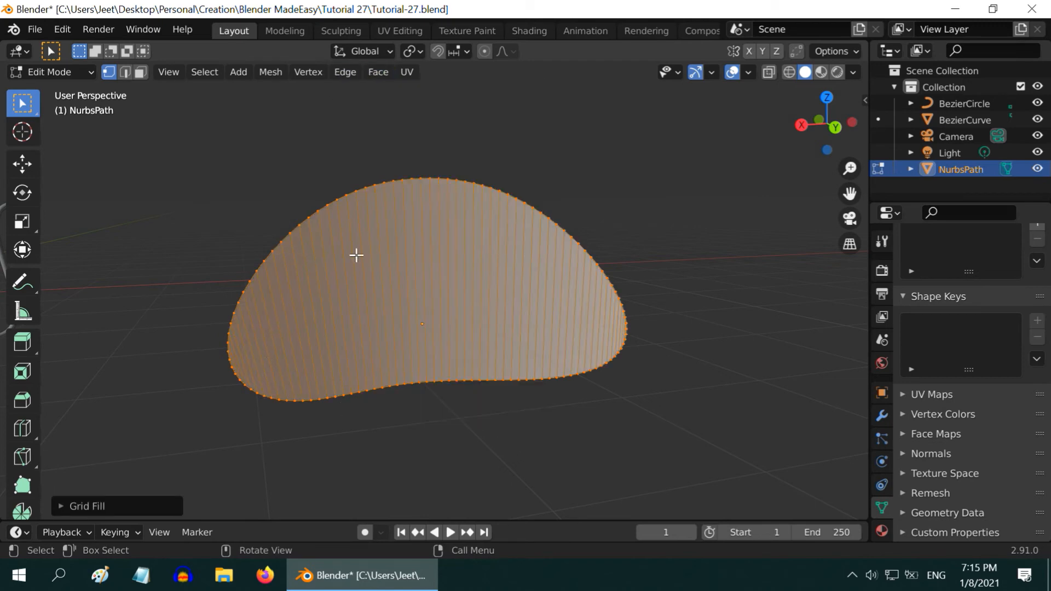
pyautogui.moveTo(553, 355)
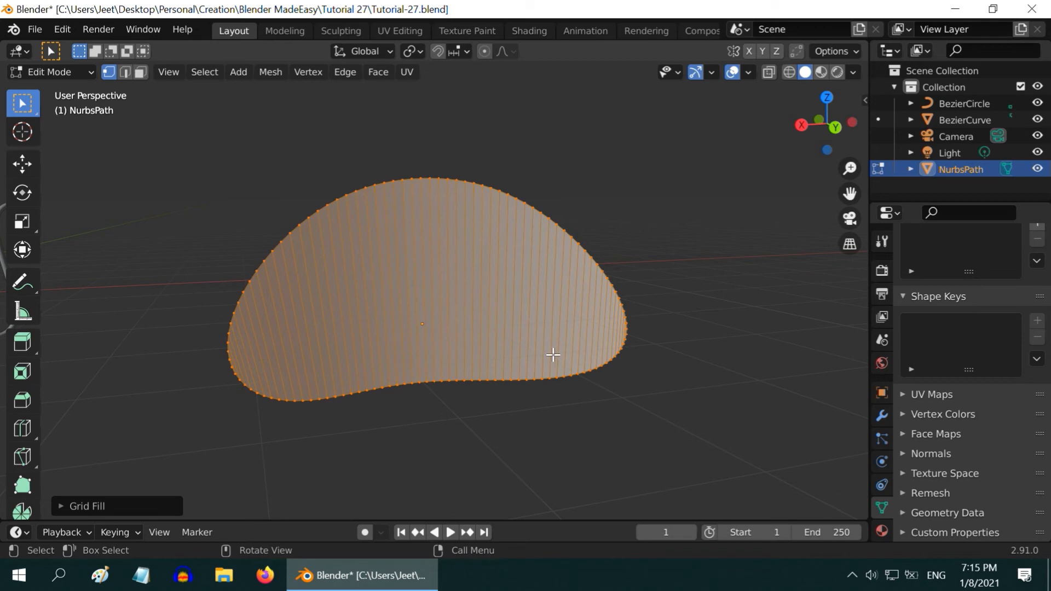
pyautogui.press('Tab')
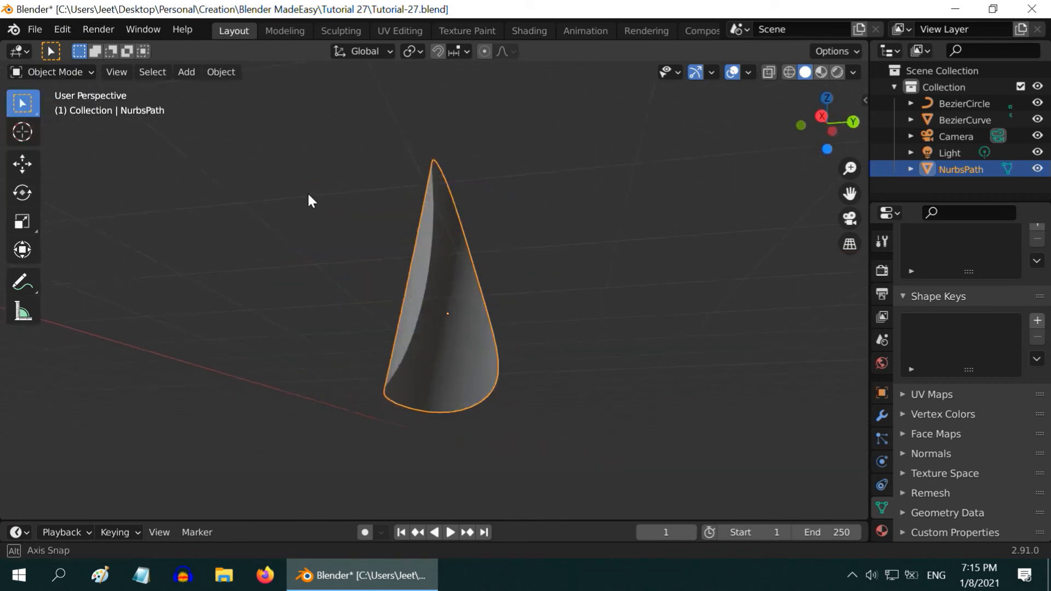
# Step: Inspect the filled sheet from above and open the Add Modifier list
pyautogui.moveTo(310, 201); pyautogui.dragTo(226, 156)
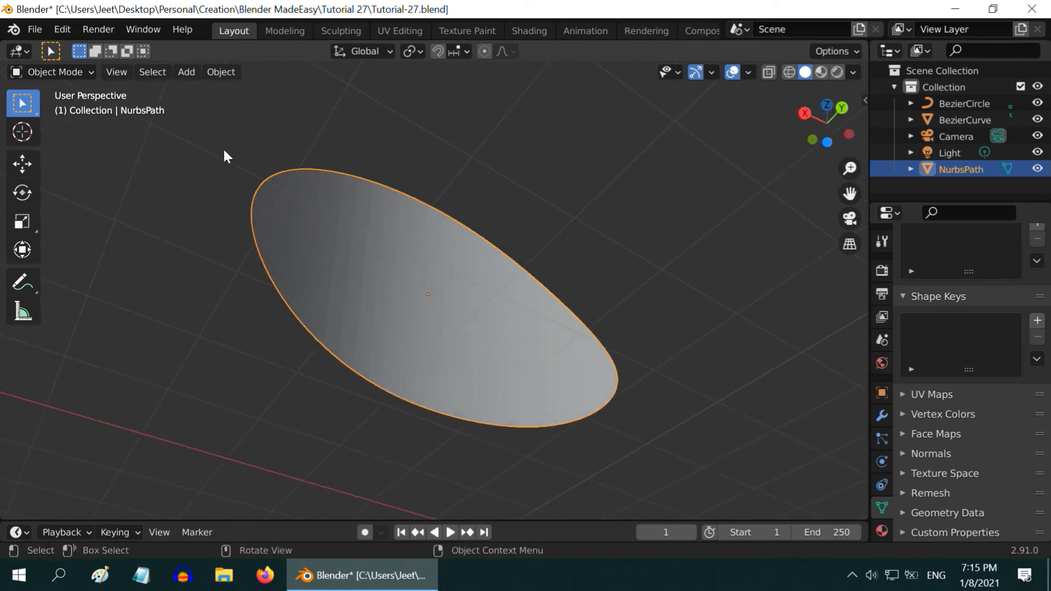
pyautogui.moveTo(225, 156); pyautogui.dragTo(422, 367)
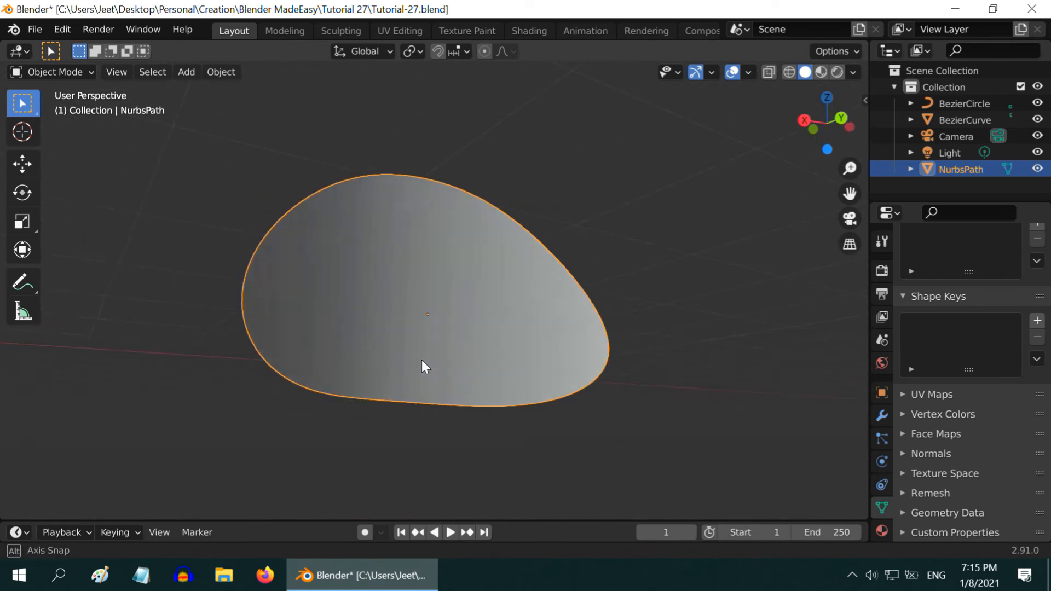
pyautogui.click(881, 416)
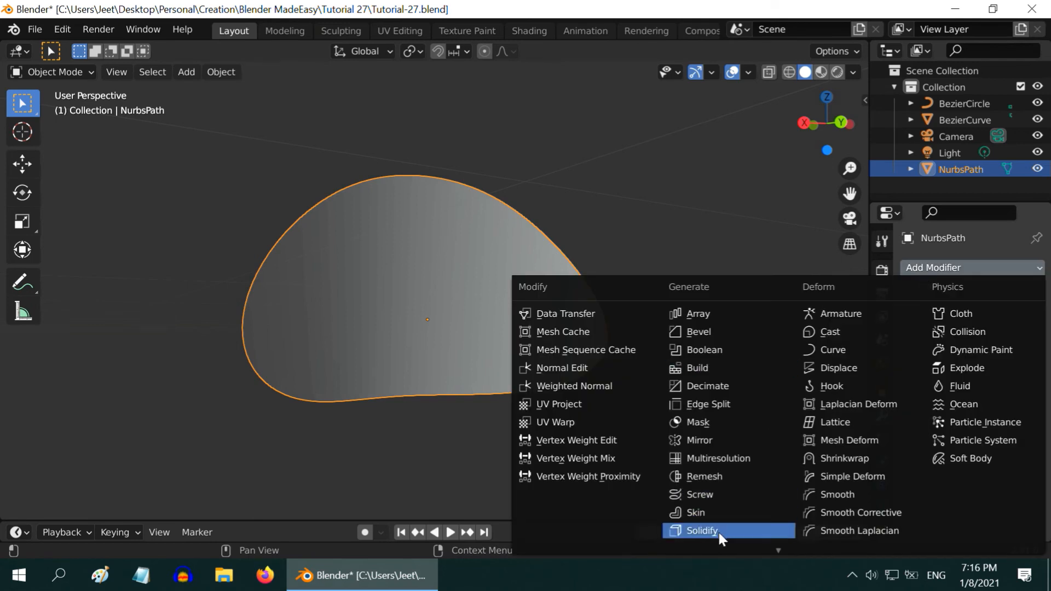
# Step: Add a Solidify modifier with 0.1 m thickness to the filled NurbsPath and orbit to inspect
pyautogui.click(701, 530)
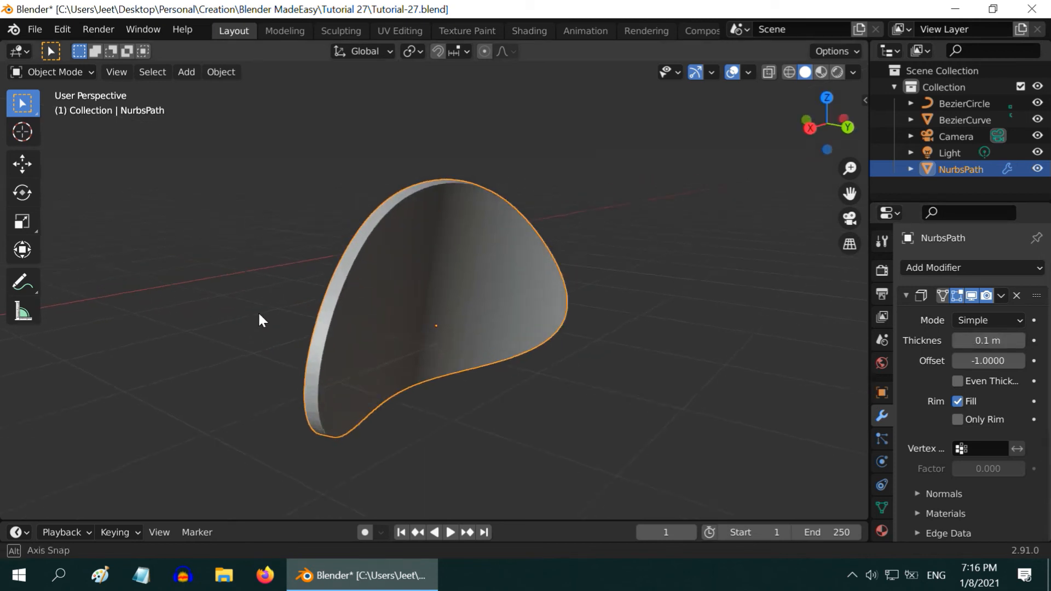
pyautogui.moveTo(262, 320); pyautogui.dragTo(252, 142)
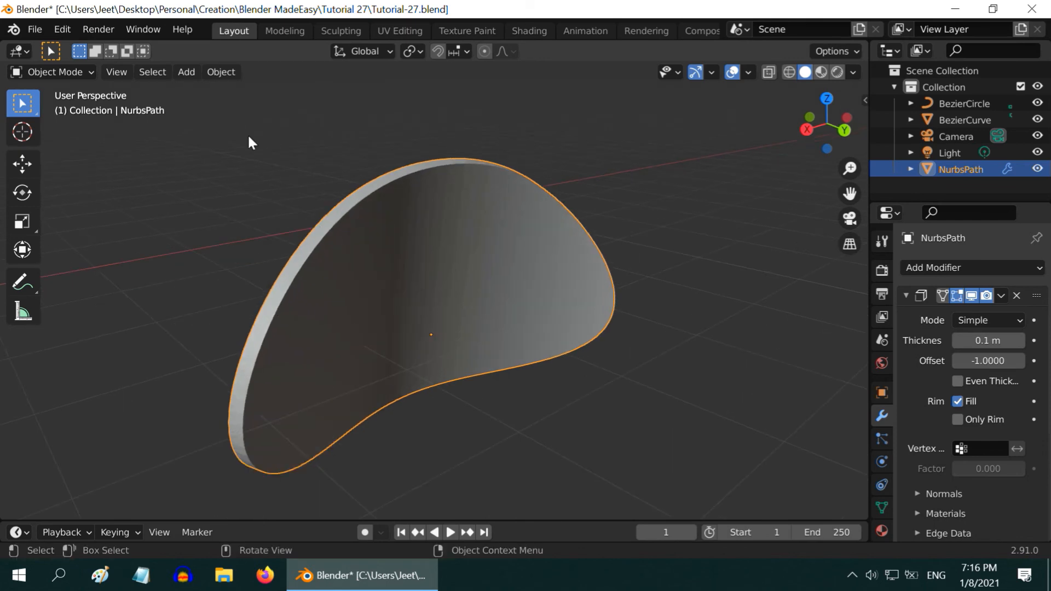
pyautogui.click(220, 72)
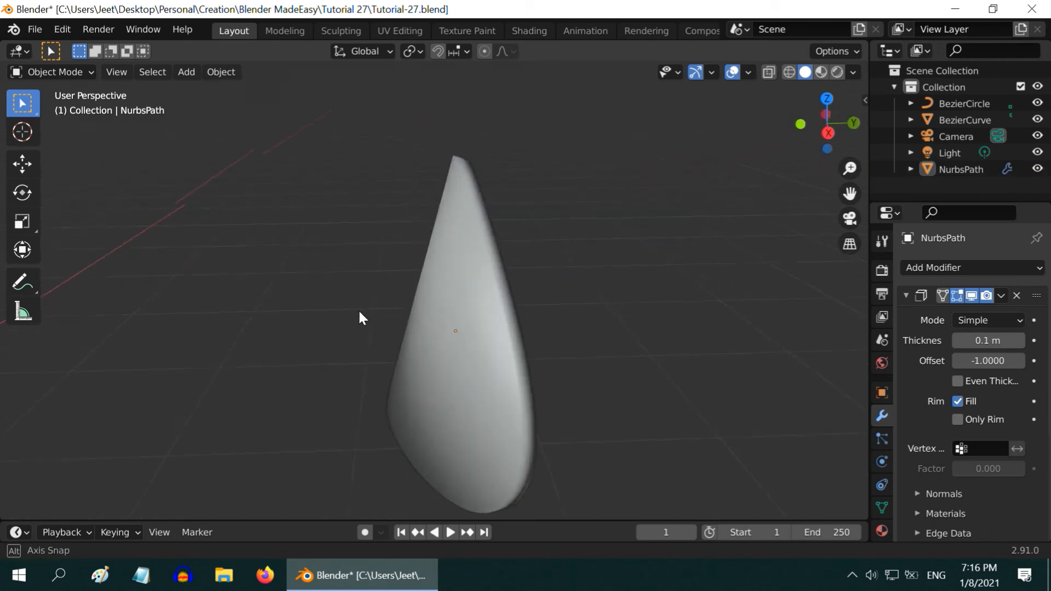
# Step: Orbit edge-on, then out to view the smoothed leaf shape beside the tube
pyautogui.moveTo(362, 319); pyautogui.dragTo(470, 453)
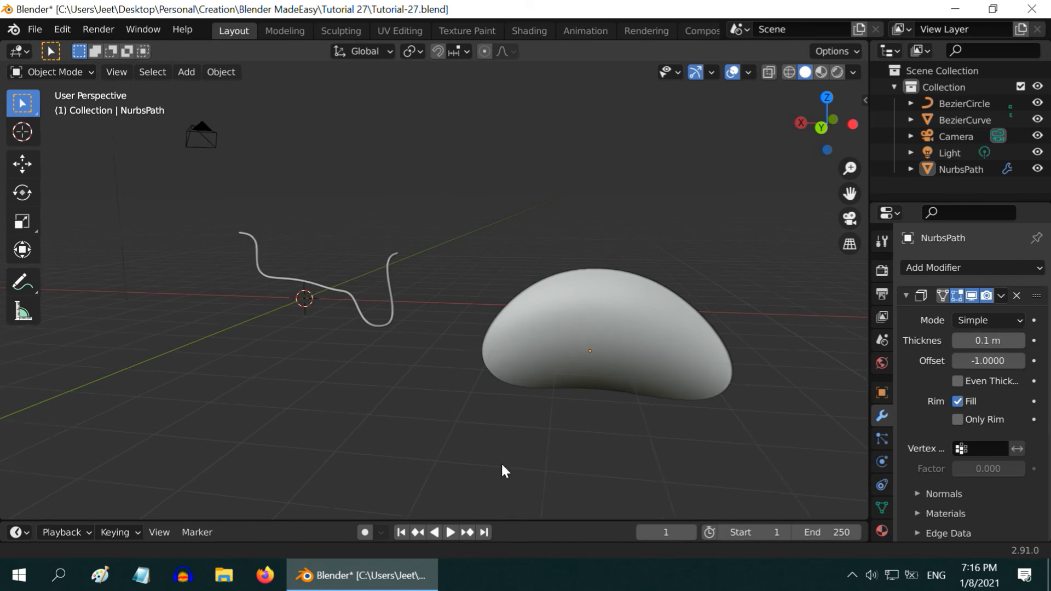
pyautogui.moveTo(505, 470); pyautogui.dragTo(480, 422)
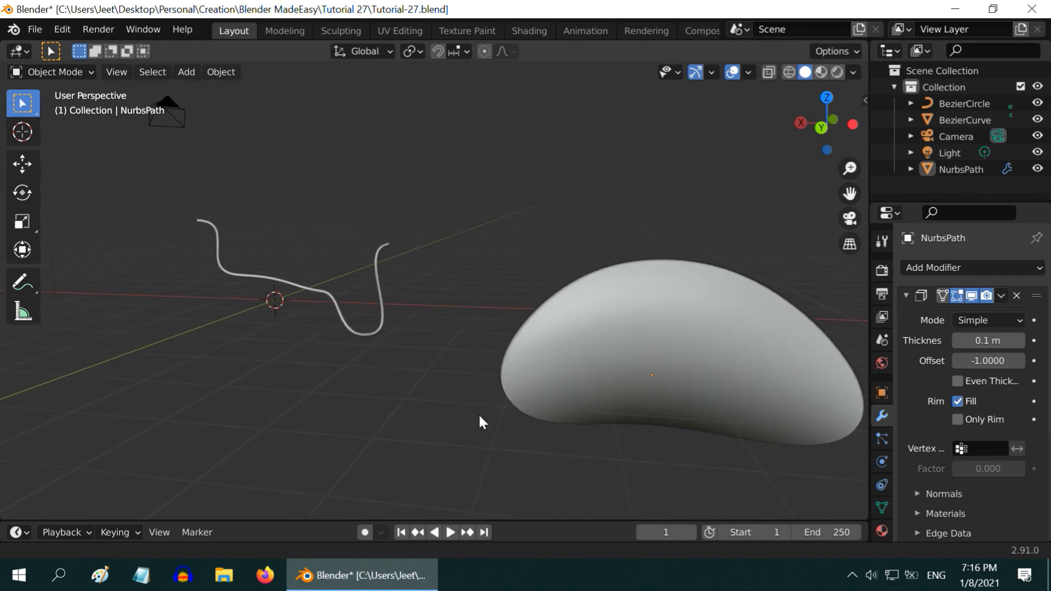